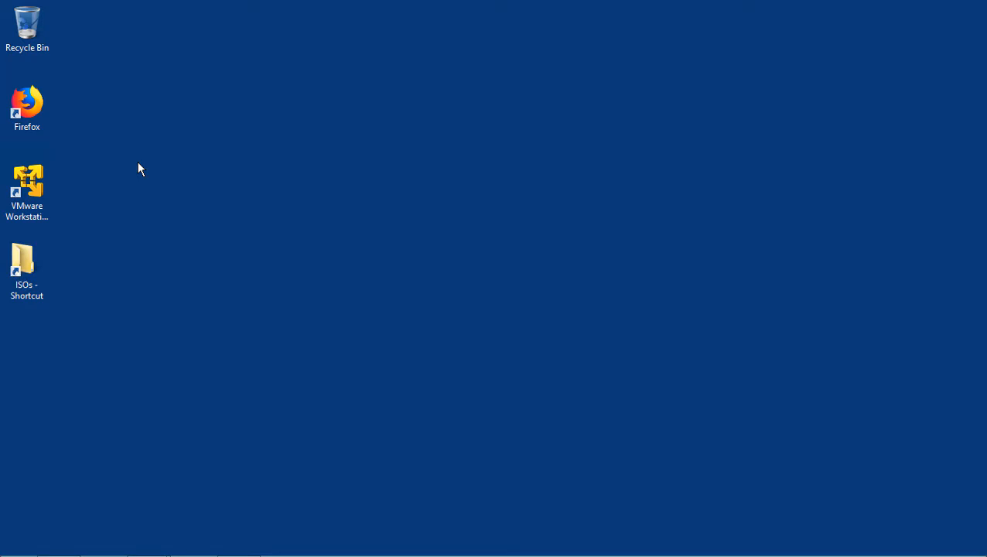
Launch Firefox, search Google for 'trial windows' and follow the Try Windows 10 Enterprise result
click(27, 108)
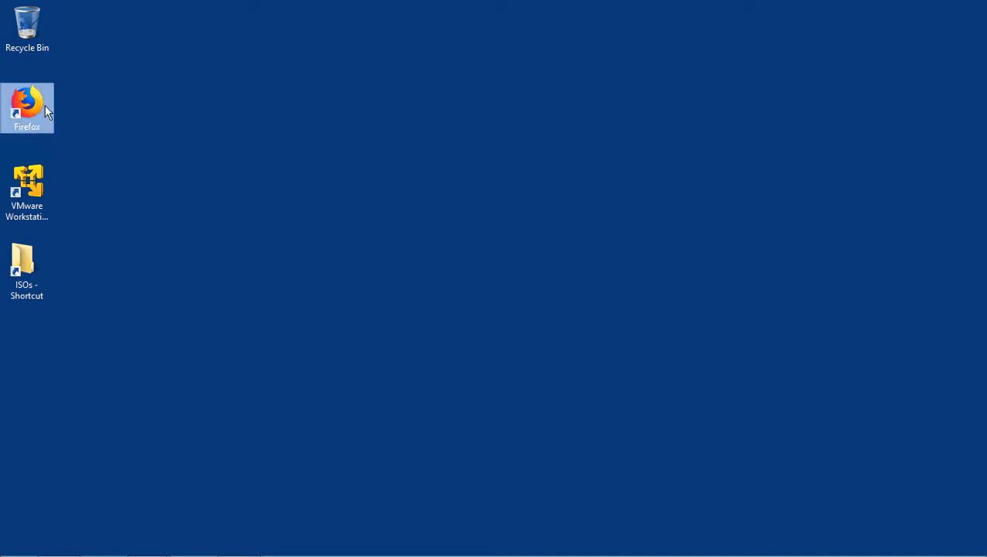
double_click(27, 108)
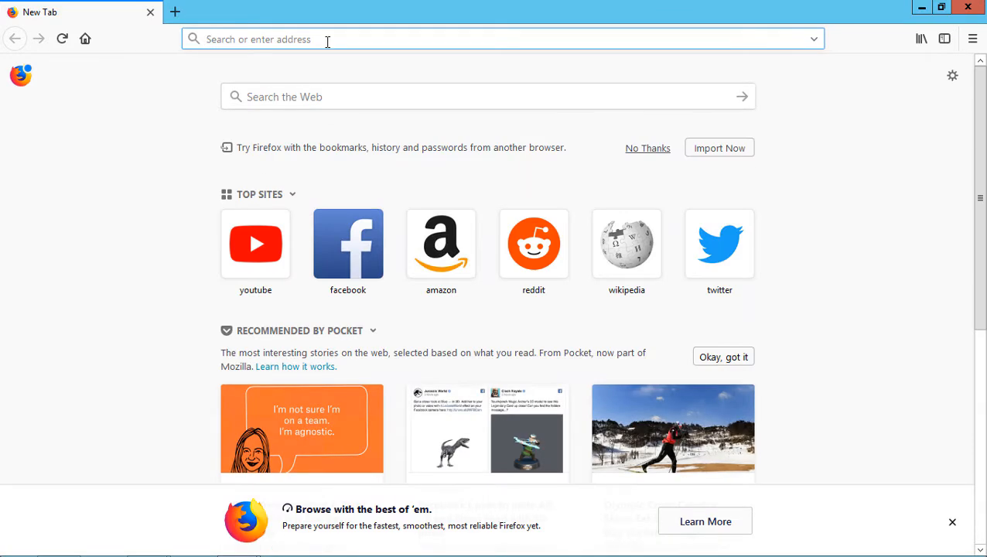
text(google.com/)
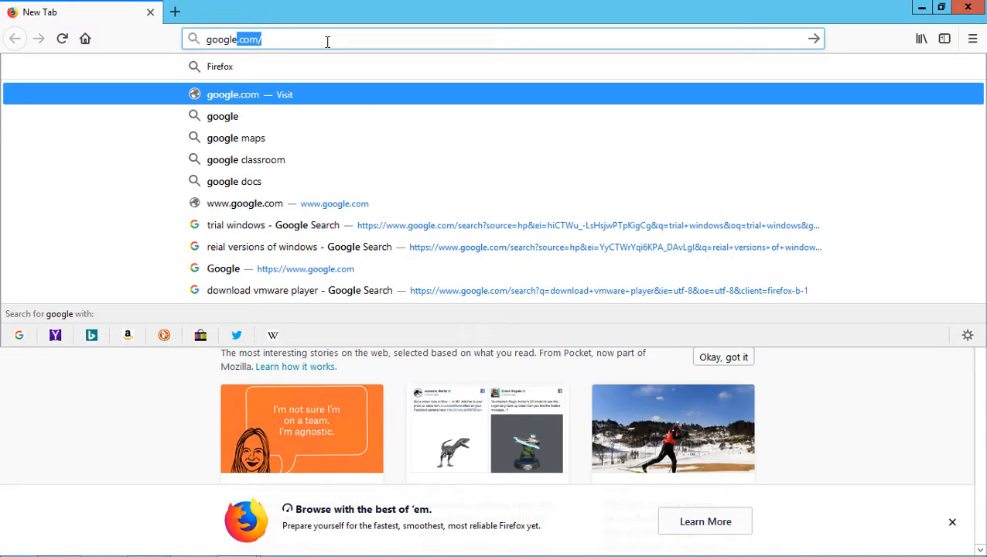
click(232, 94)
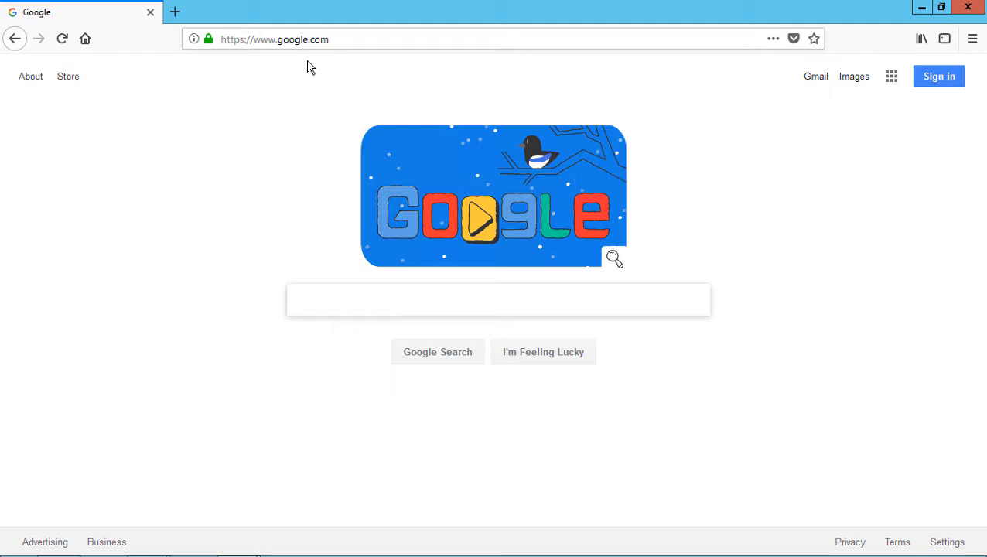
text(trial windows)
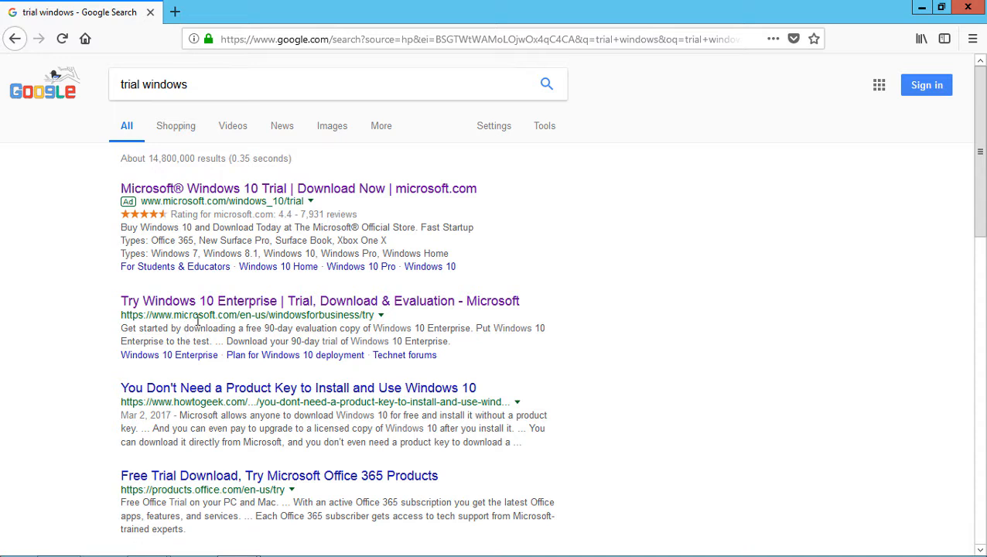
mouse_move(197, 319)
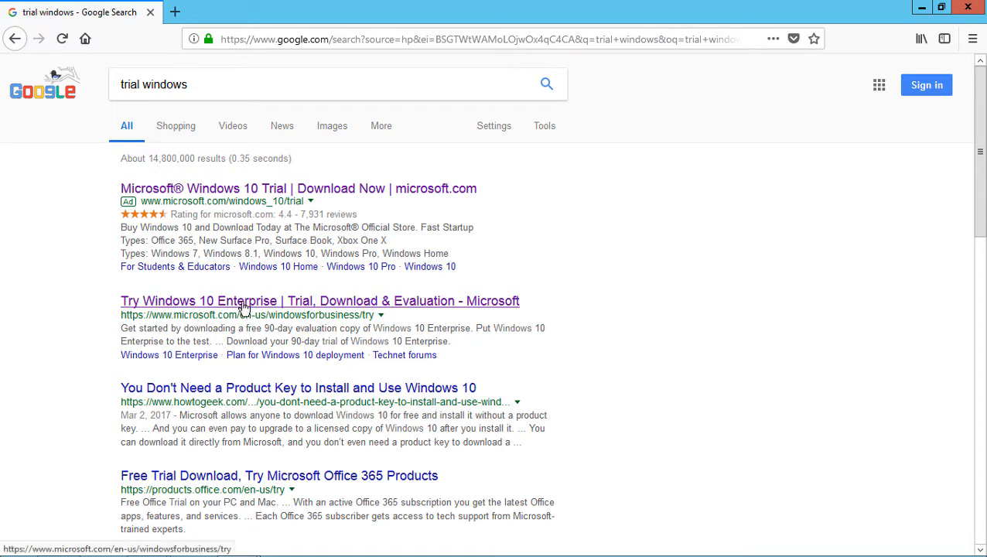
click(319, 301)
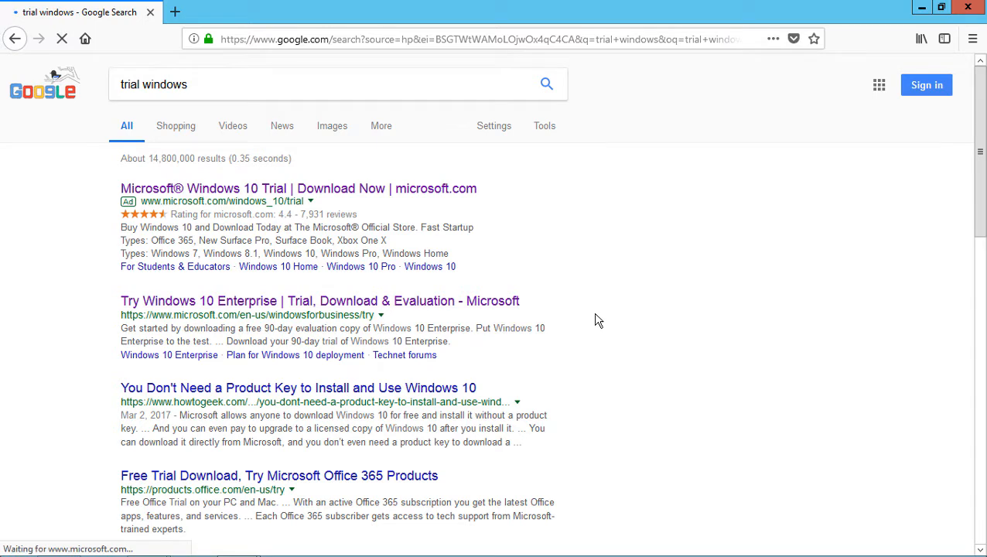
Scroll the Windows 10 Enterprise page down to the 'Try Enterprise edition for free' section
click(319, 300)
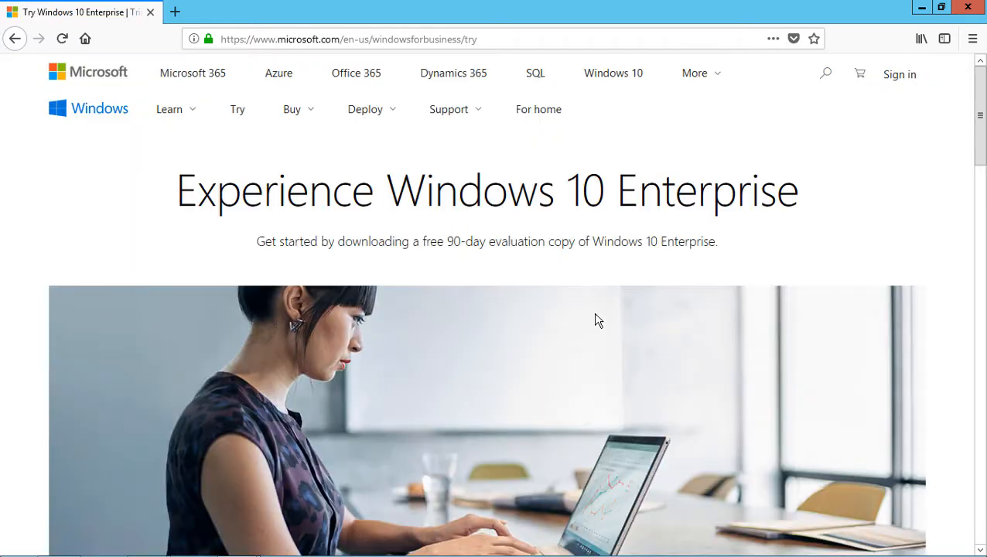
scroll(down, 3)
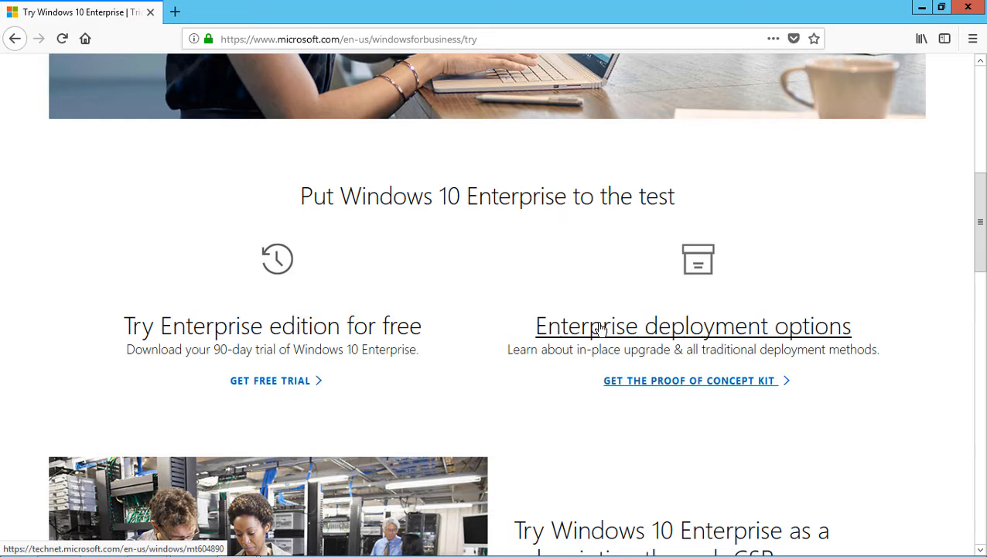
mouse_move(467, 440)
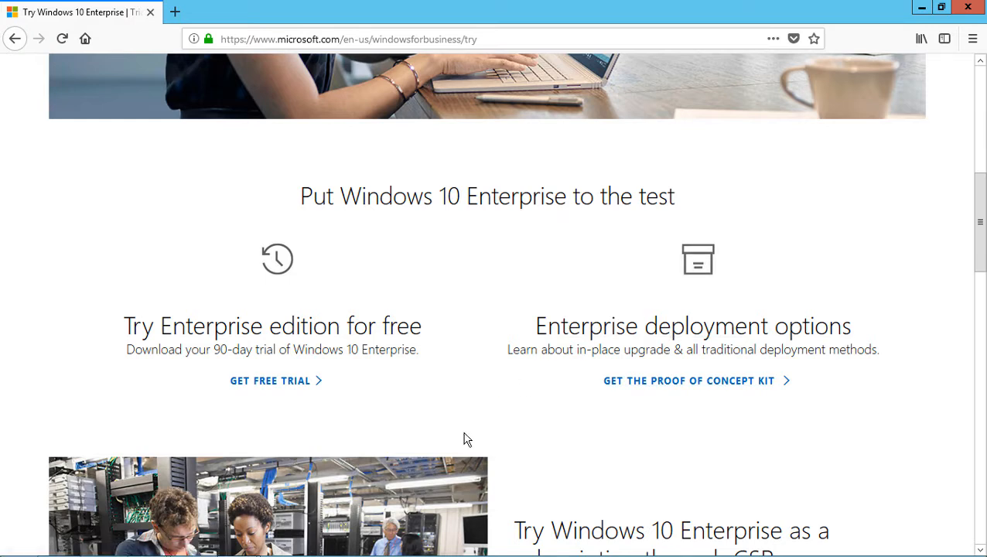
mouse_move(476, 435)
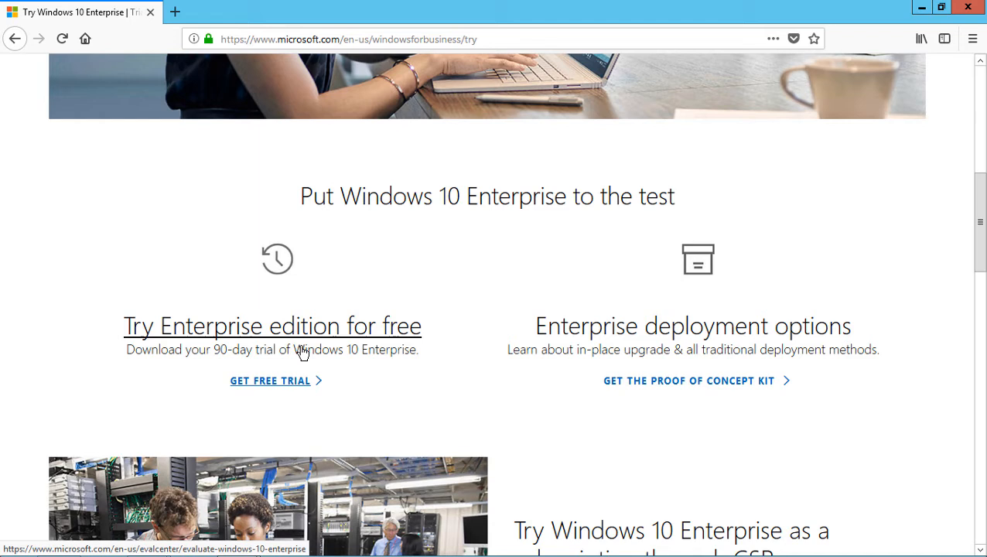
Start the free trial, keep ISO - Enterprise and fill in name 'adfgdfg' and company 'sadfsdafasdsdf'
click(269, 381)
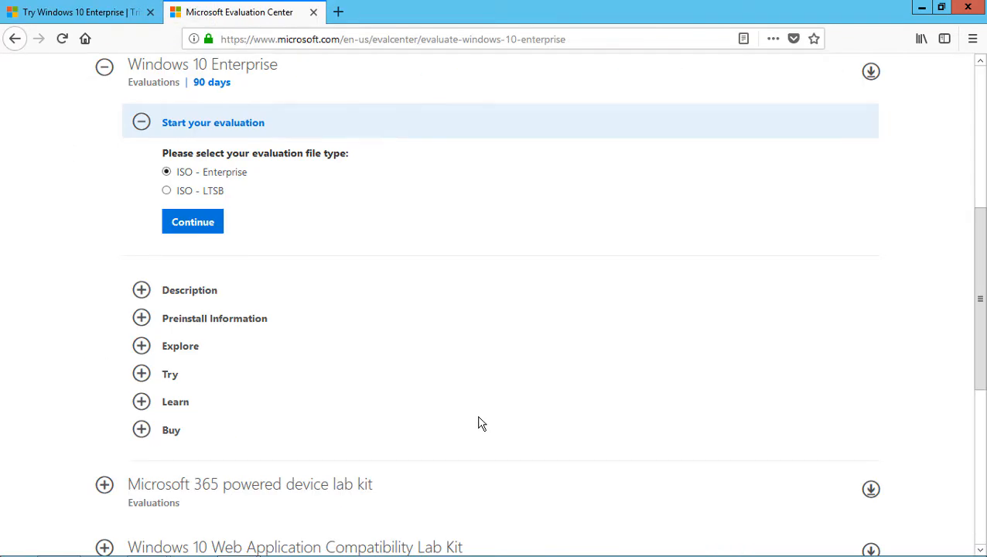
mouse_move(210, 171)
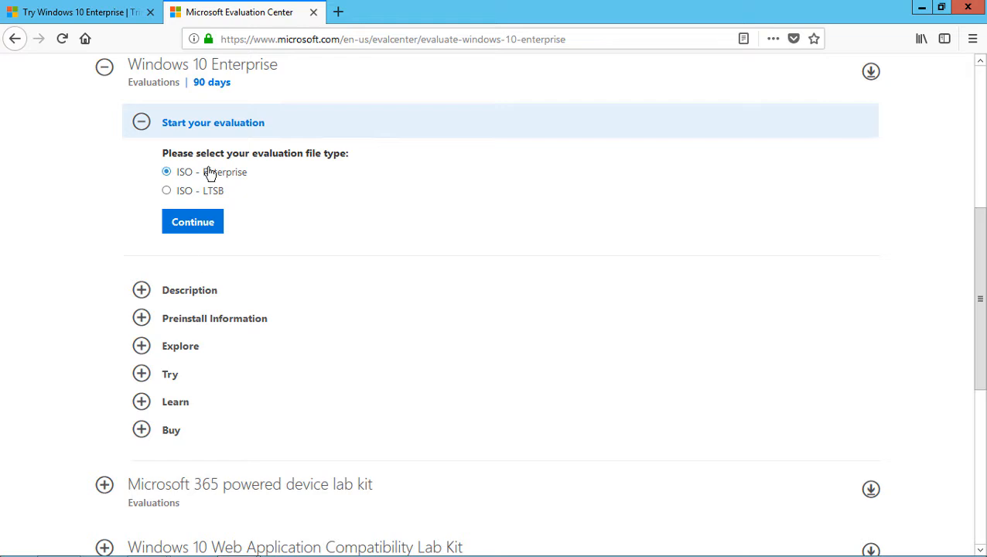
click(192, 223)
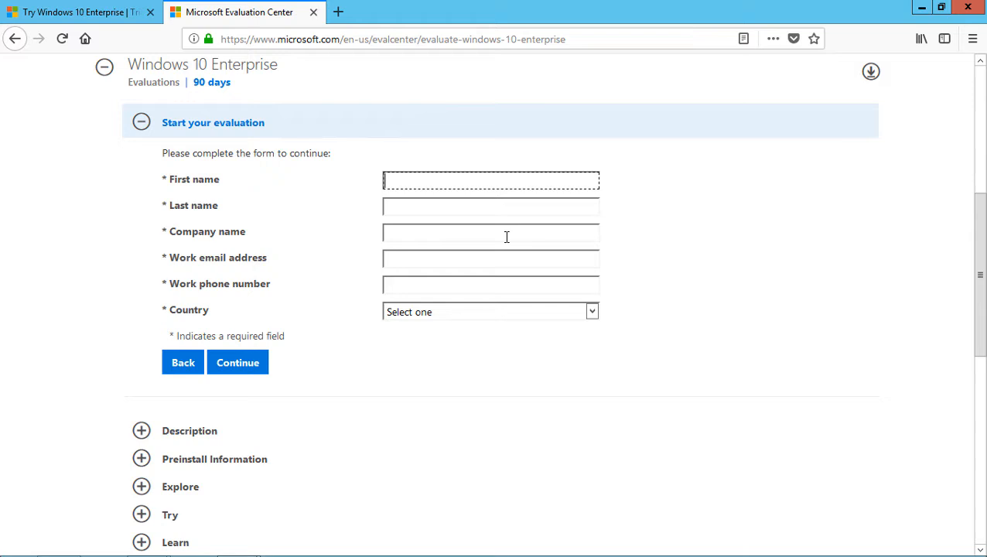
text(adfgdfg)
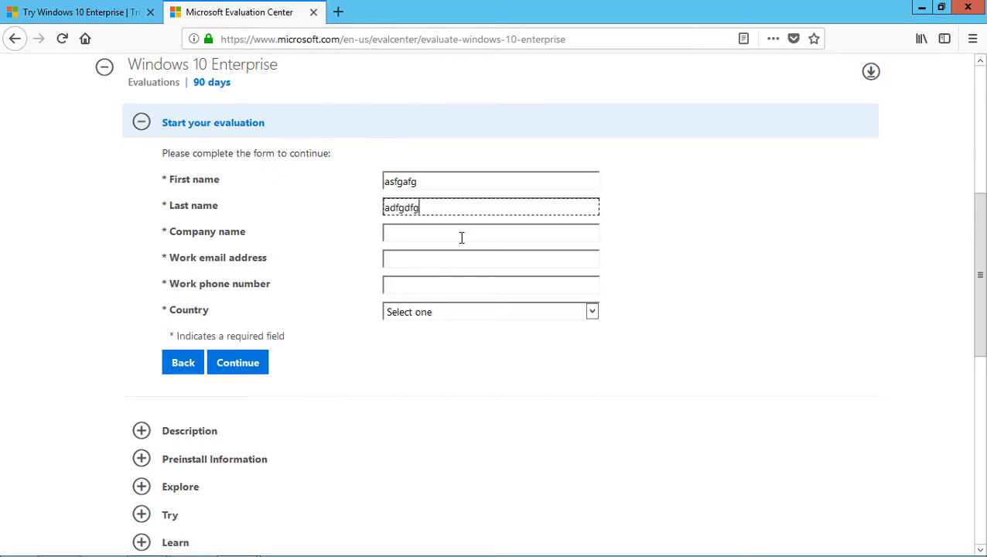
text(sadfsdafasdsdf)
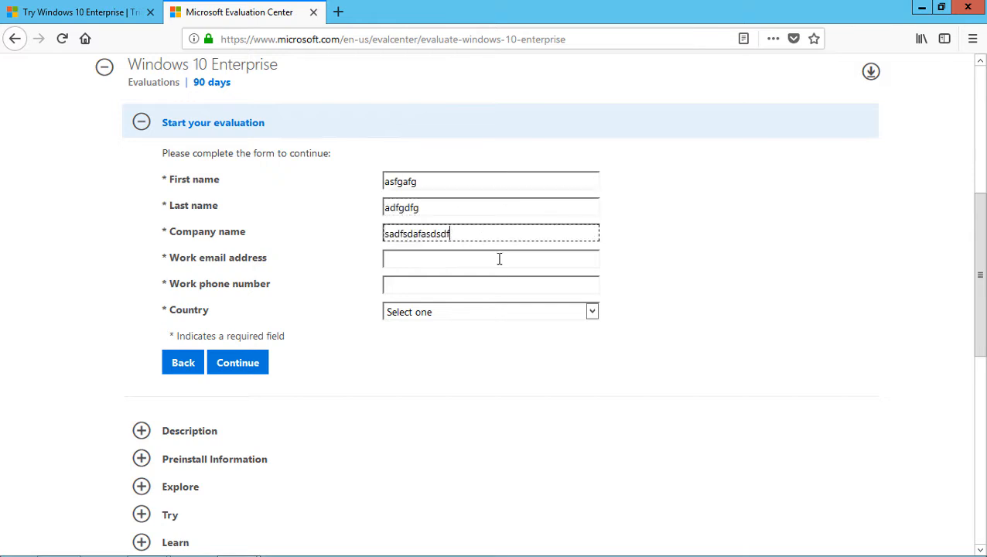
click(491, 258)
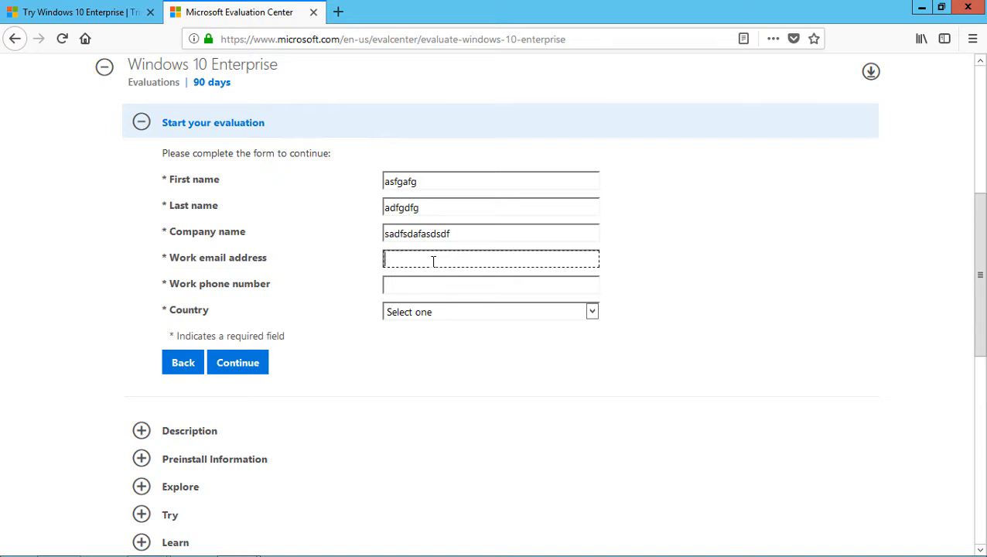
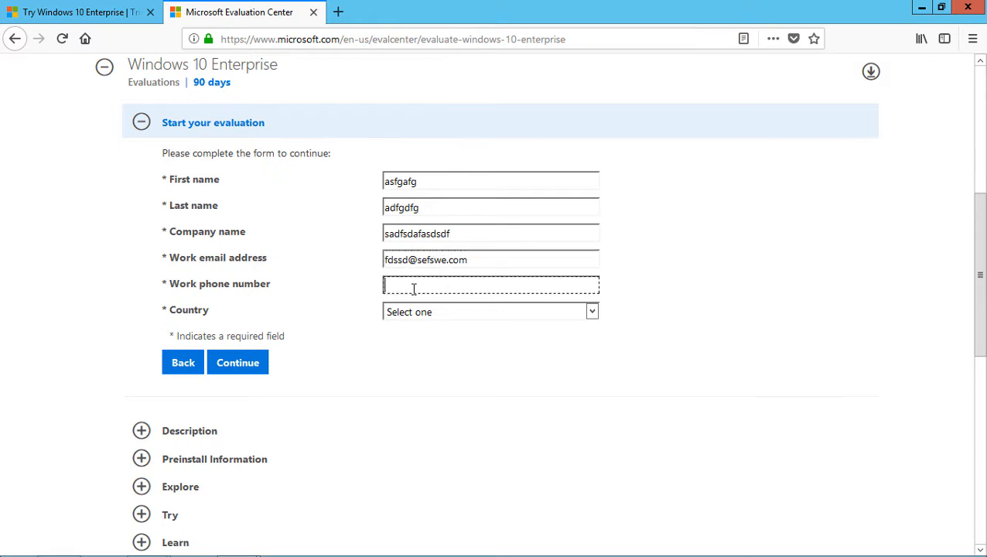
text(52)
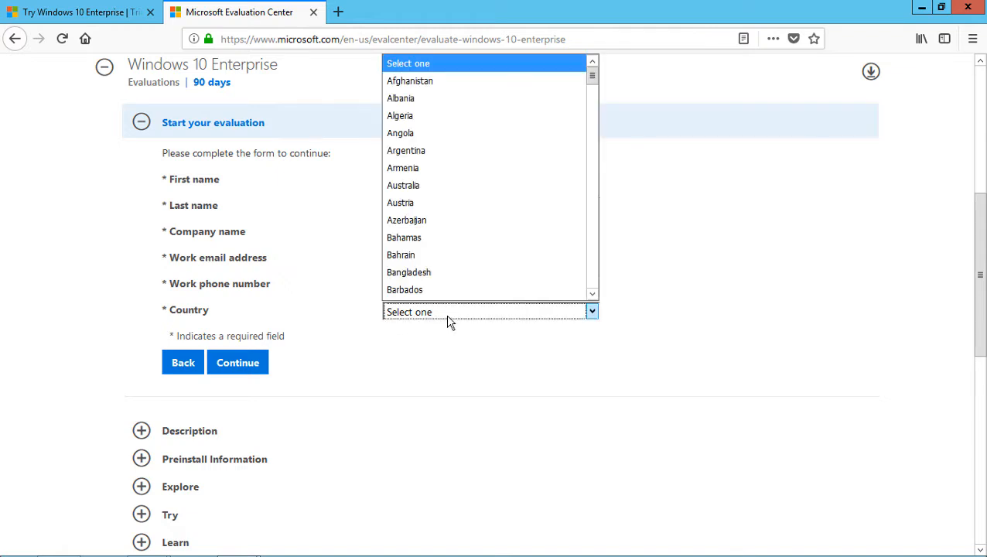
scroll(down, 3)
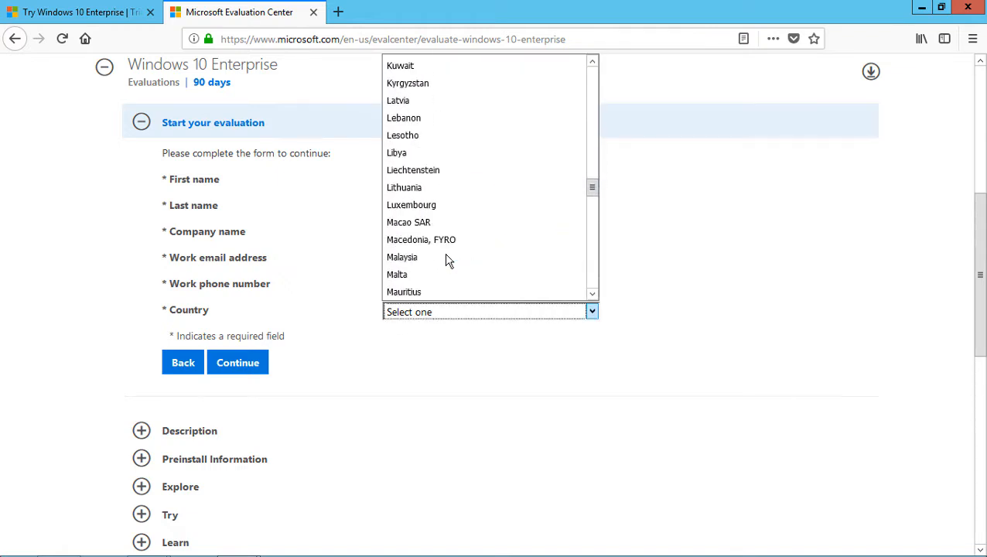
scroll(down, 3)
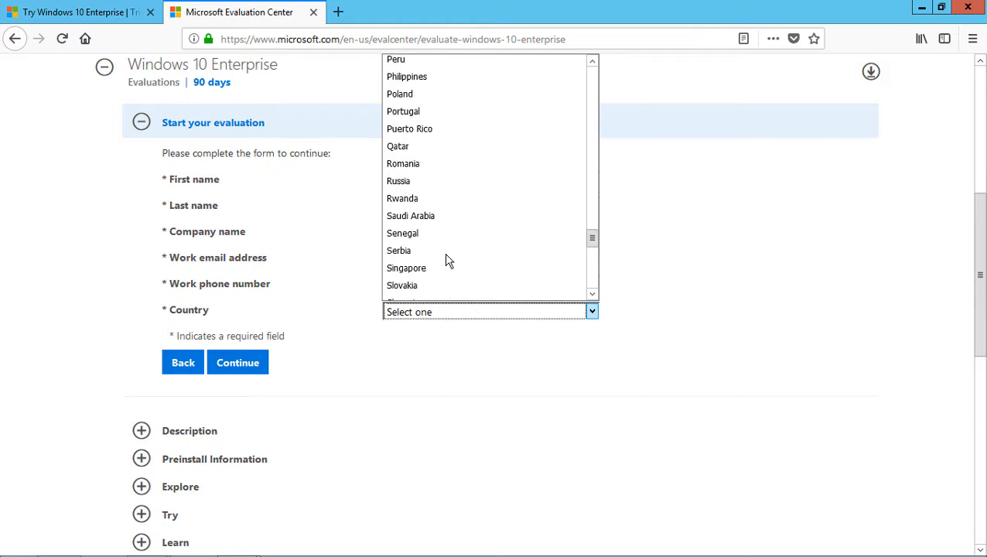
scroll(down, 3)
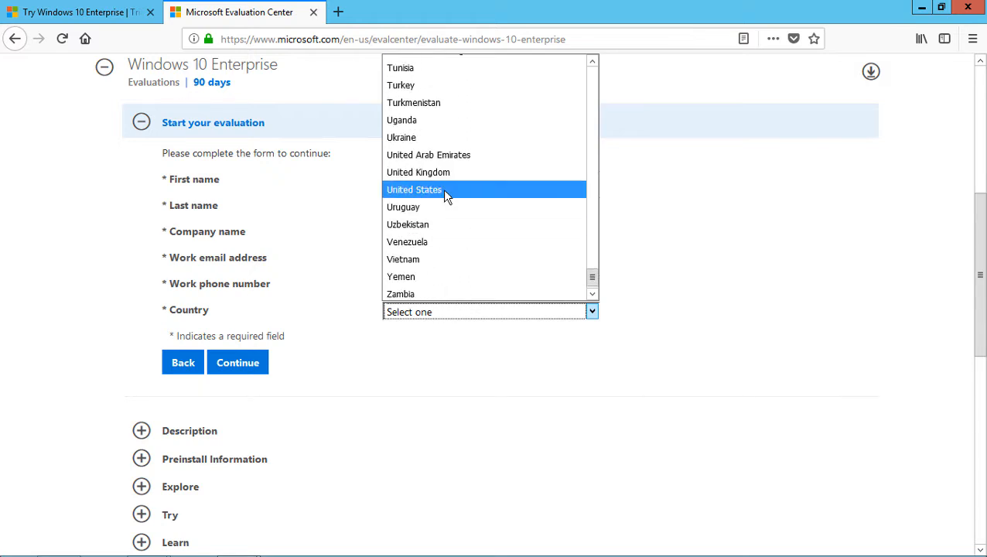
click(415, 189)
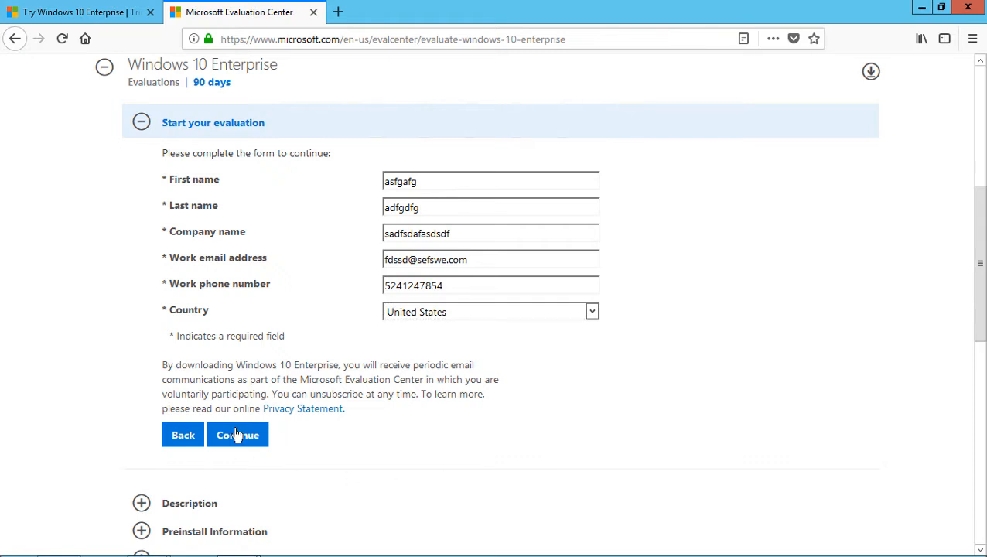
Submit the registration and choose English as the download language
click(238, 435)
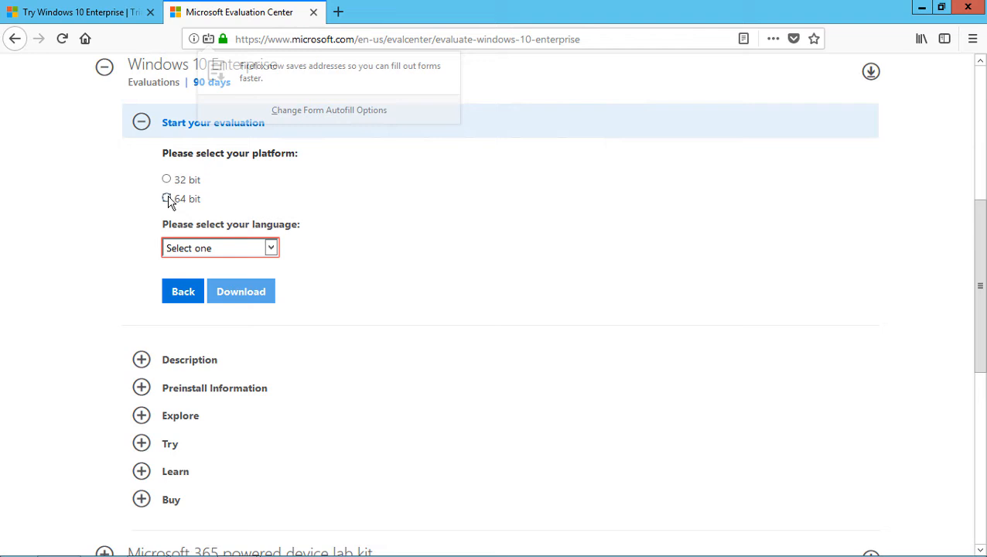
click(167, 198)
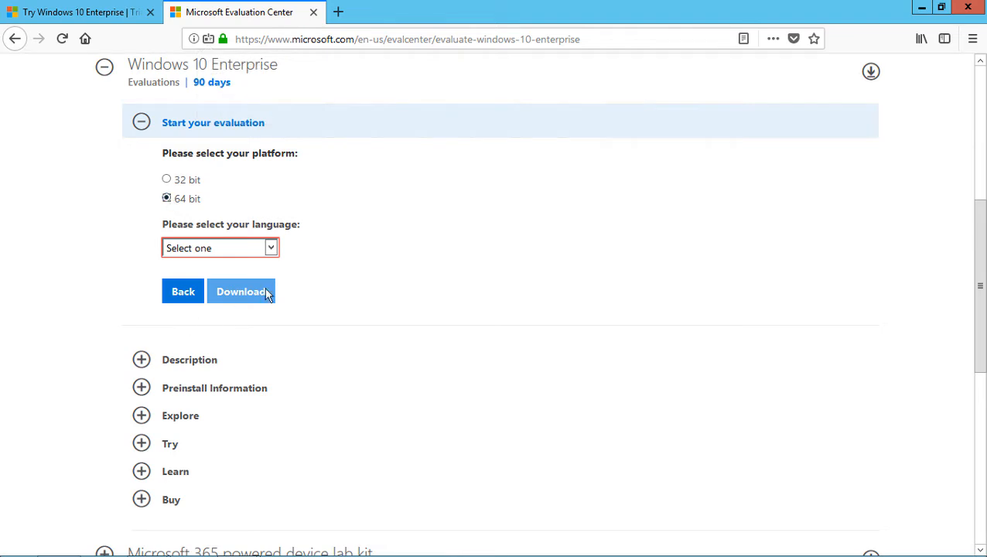
click(220, 247)
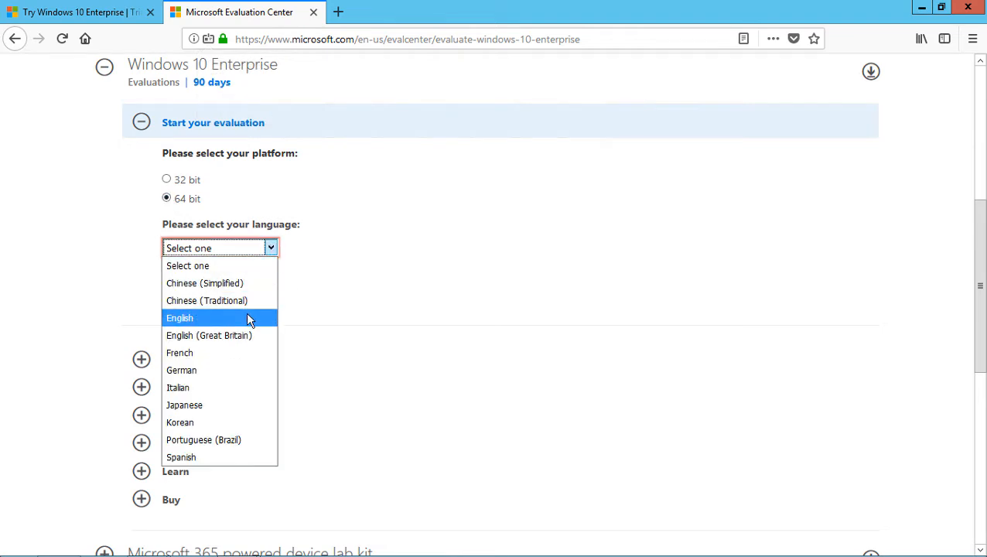
click(180, 319)
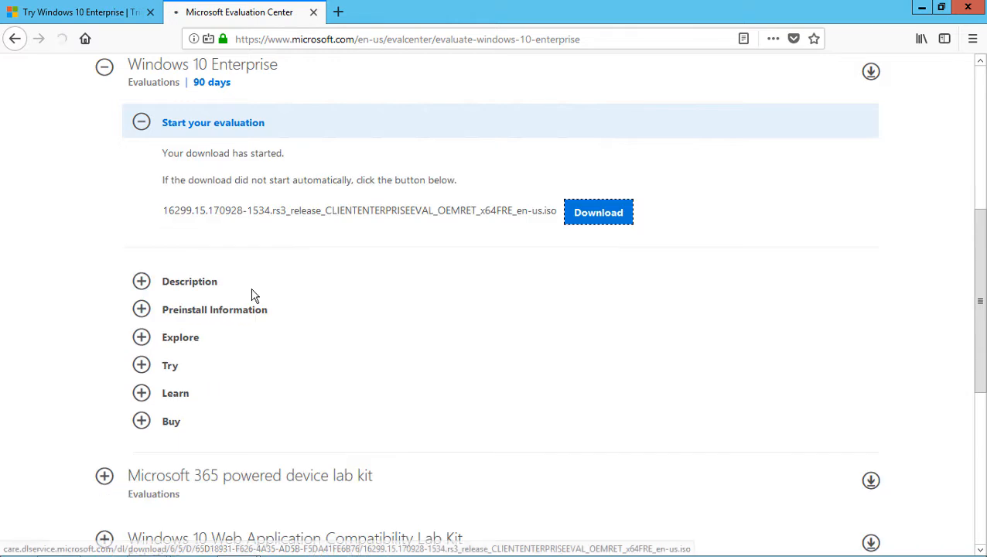
Save the 64-bit English Windows 10 Enterprise ISO to disk and check the downloads list
click(598, 212)
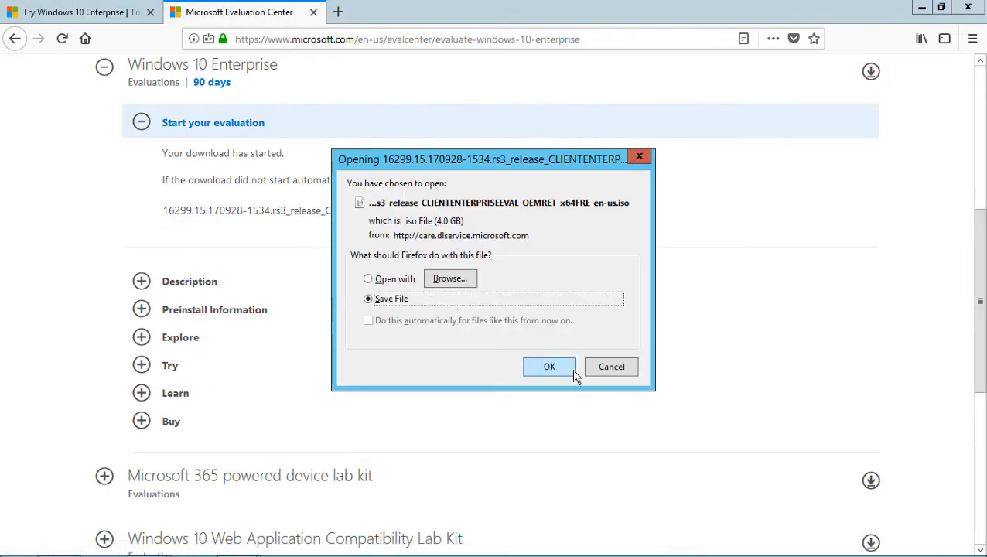
click(549, 366)
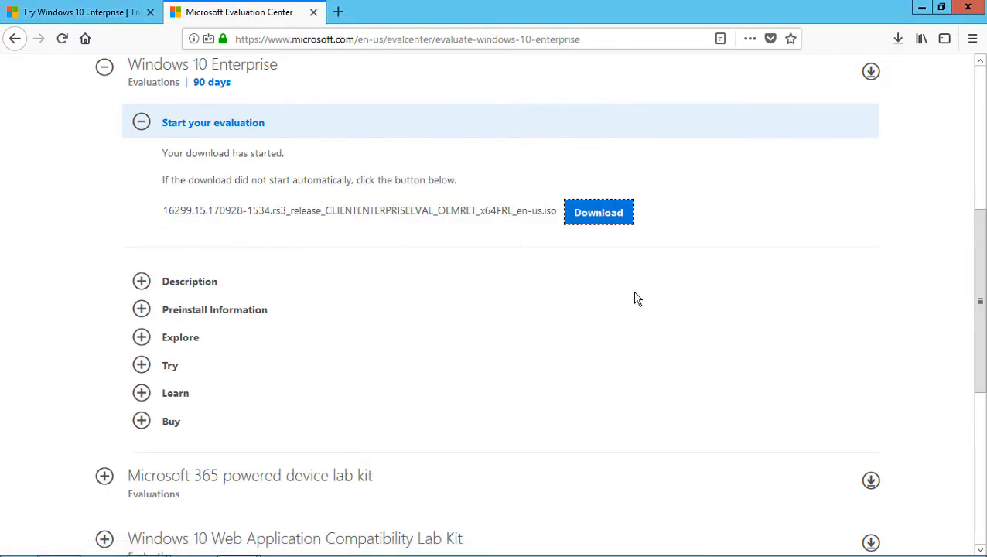
mouse_move(698, 173)
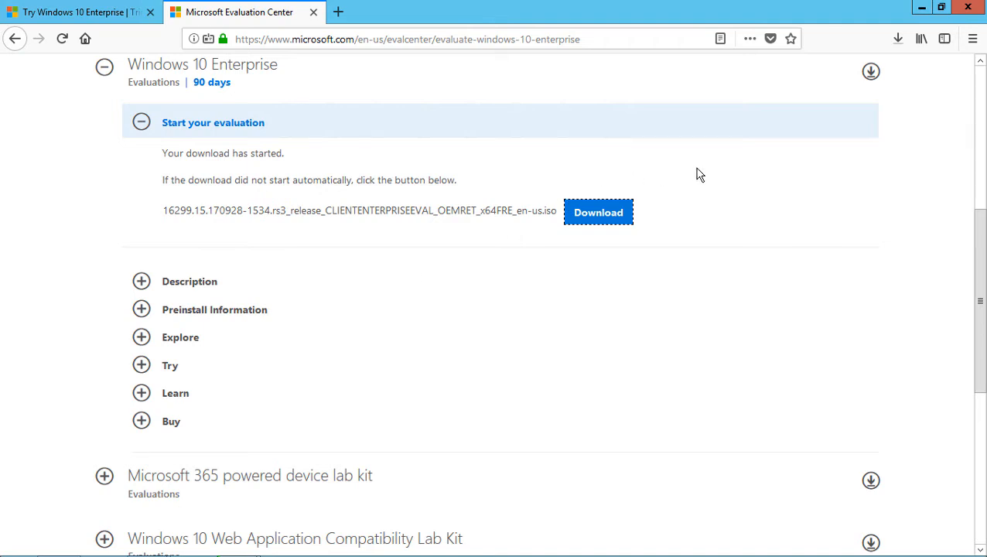
mouse_move(884, 192)
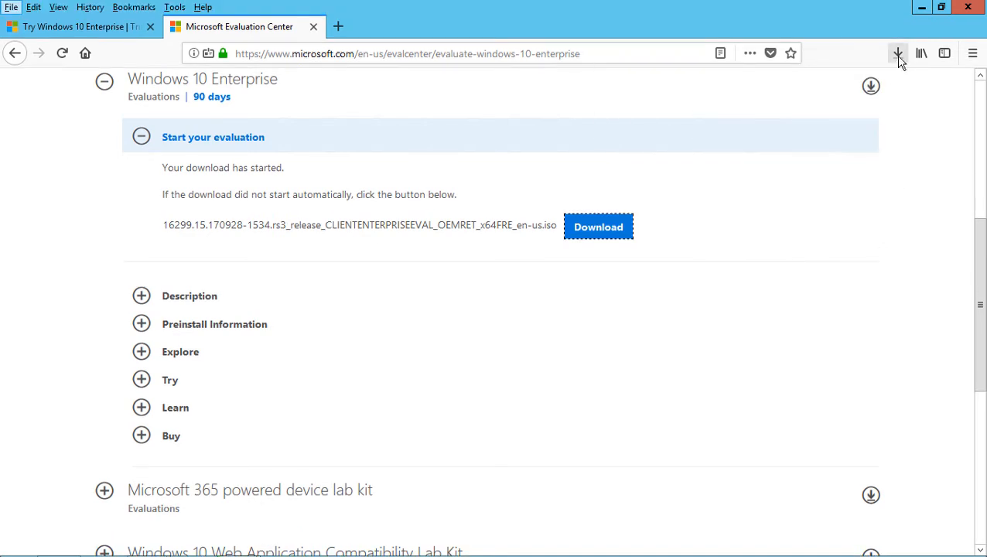
click(898, 52)
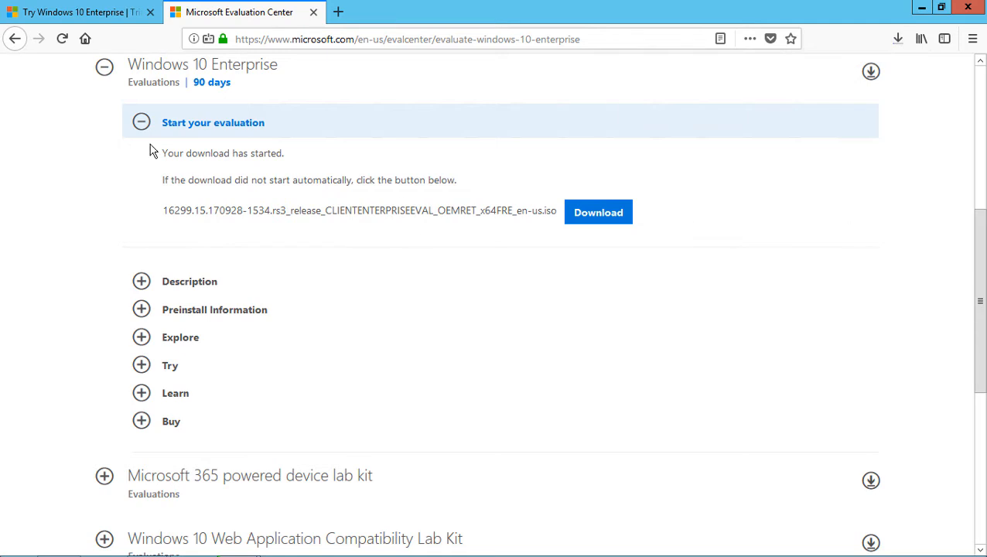
mouse_move(14, 38)
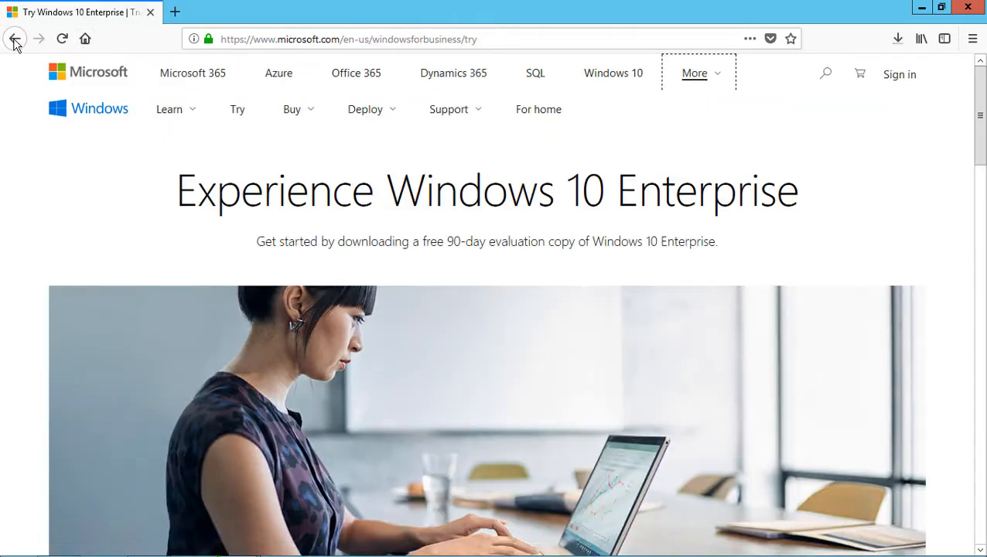
Go to the Windows Server page, start the Windows Server 2016 evaluation and choose the ISO file type
key(alt)
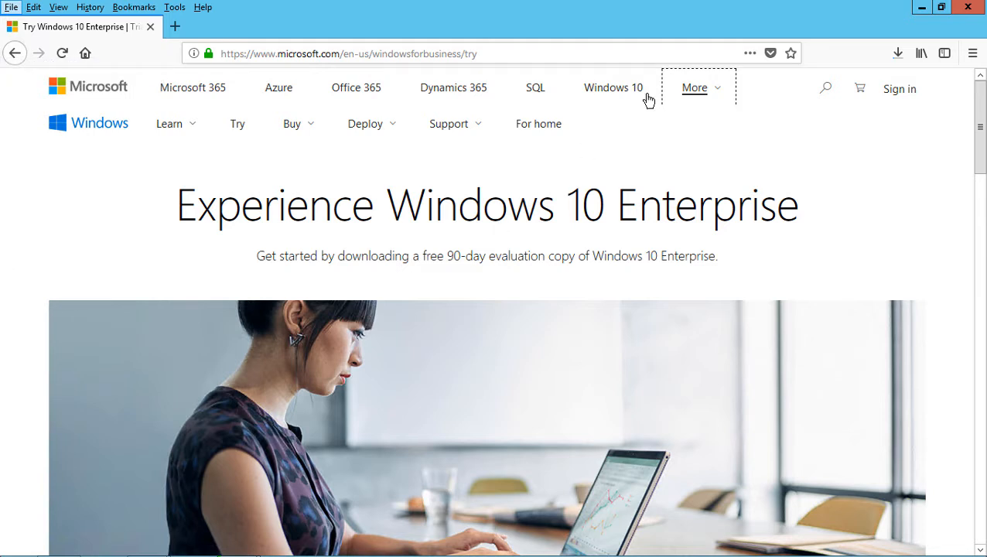
click(693, 86)
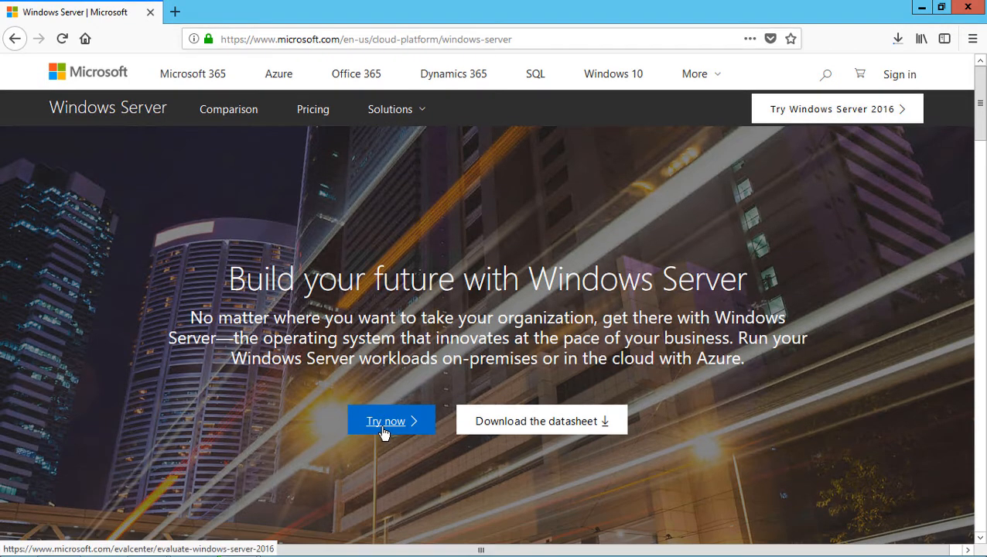
click(385, 421)
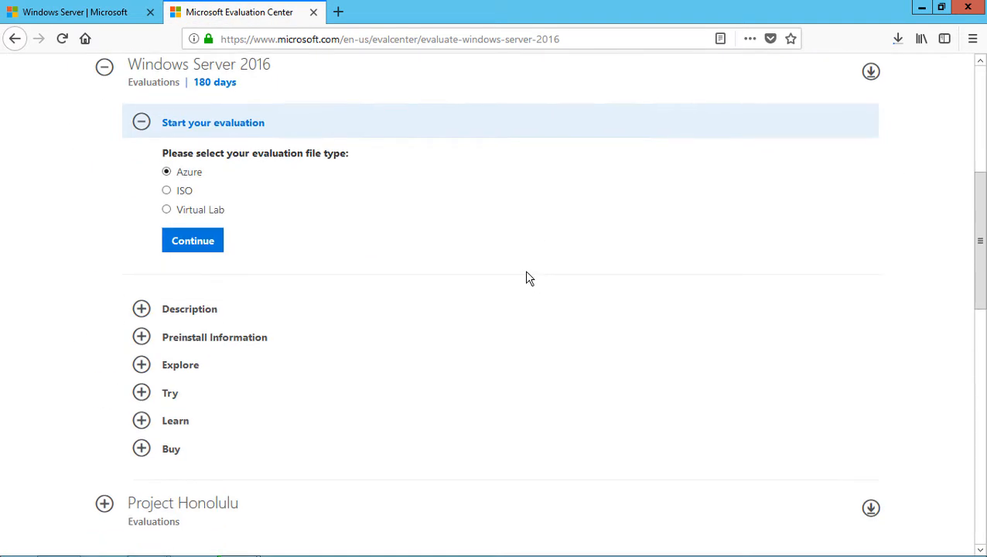
mouse_move(167, 191)
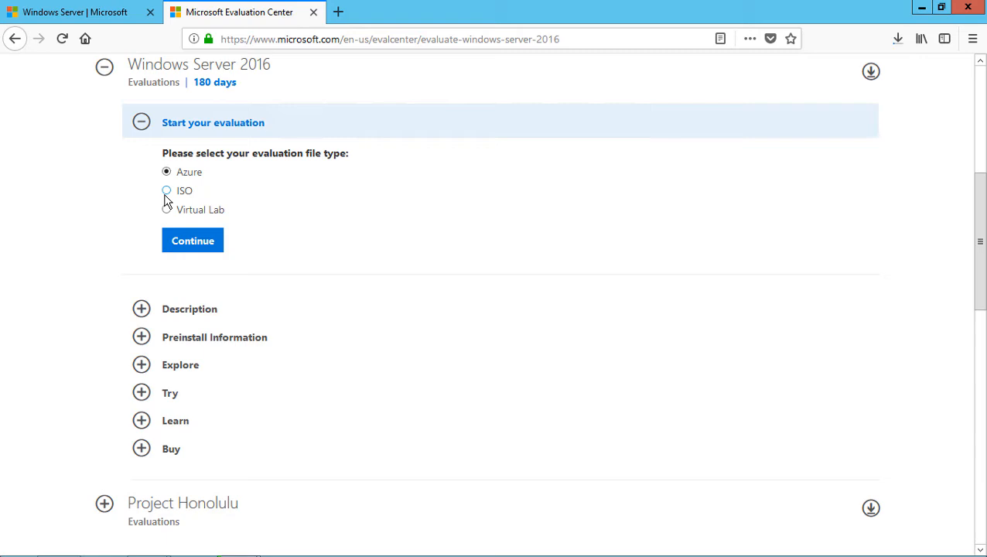
click(192, 240)
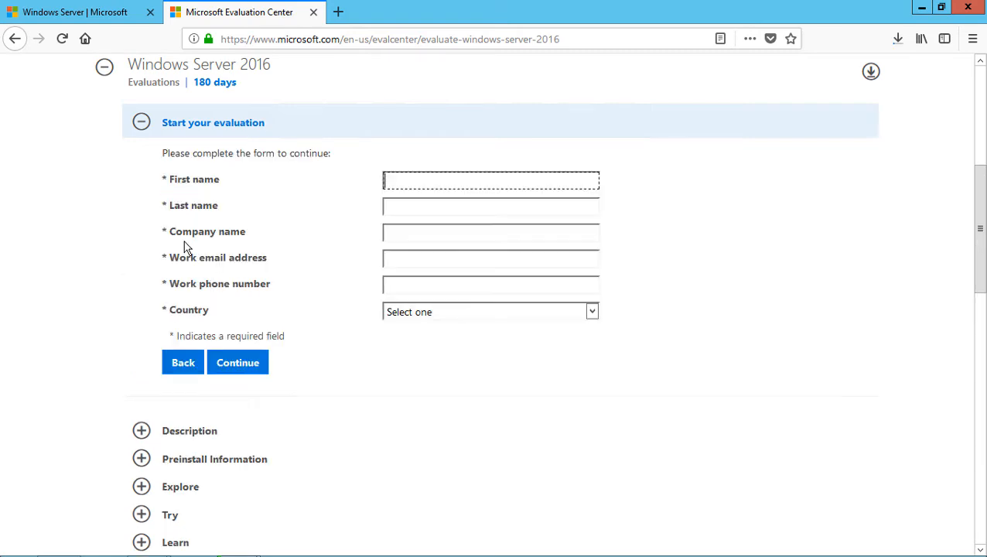
Fill in name 'sefsse', email 'sefs@sefw.', phone '524' and scroll the country list toward United States
text(sefsse)
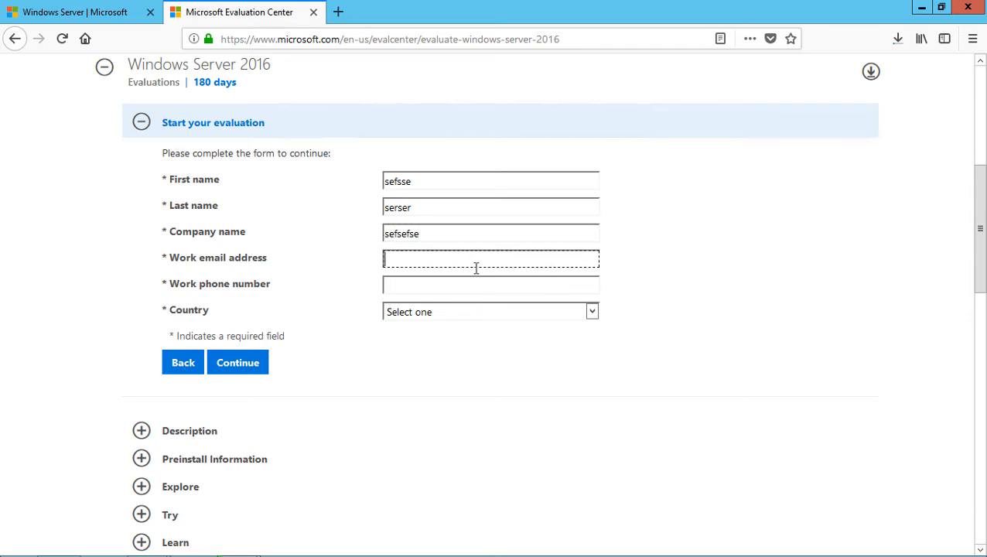
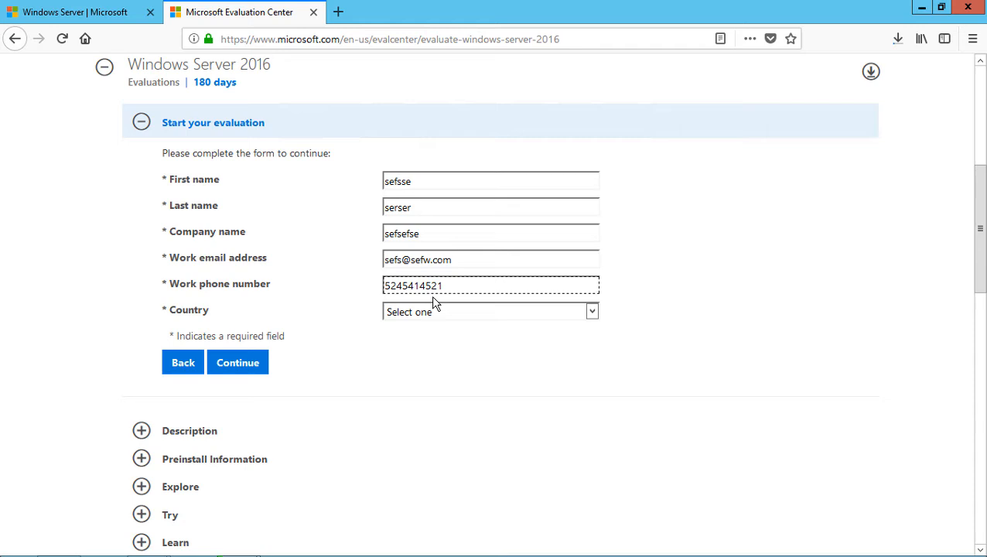
click(591, 311)
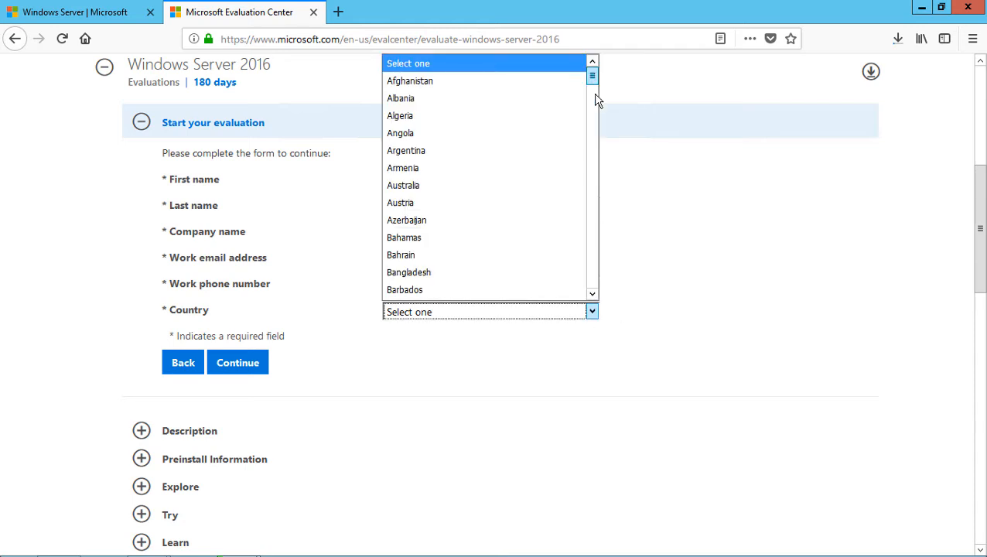
scroll(down, 3)
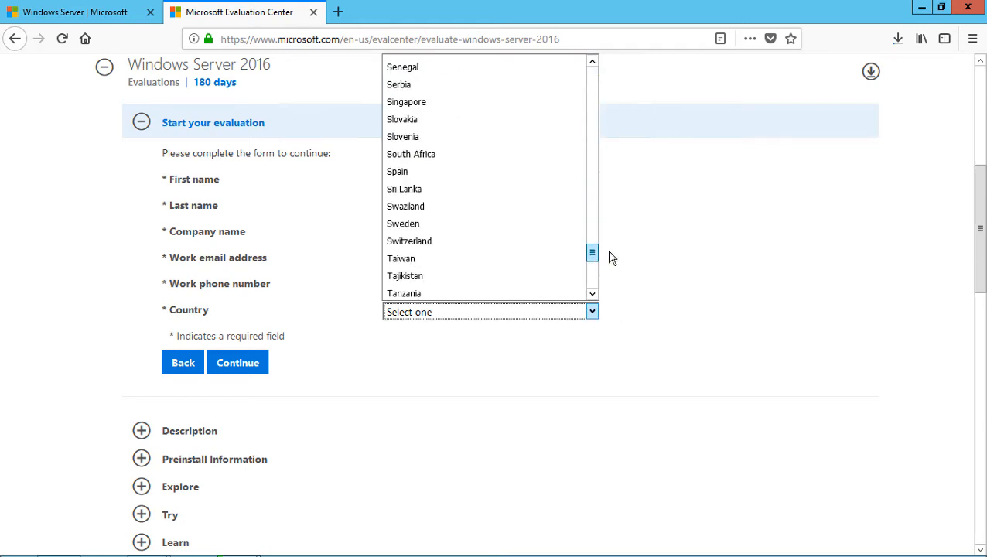
scroll(down, 3)
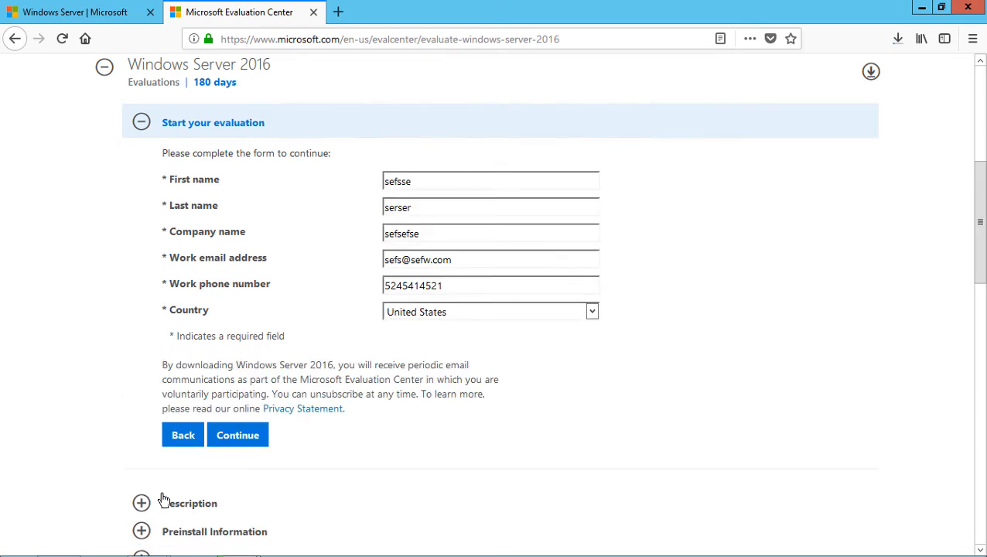
Submit the registration, start the Windows Server 2016 ISO download and check its progress
click(239, 435)
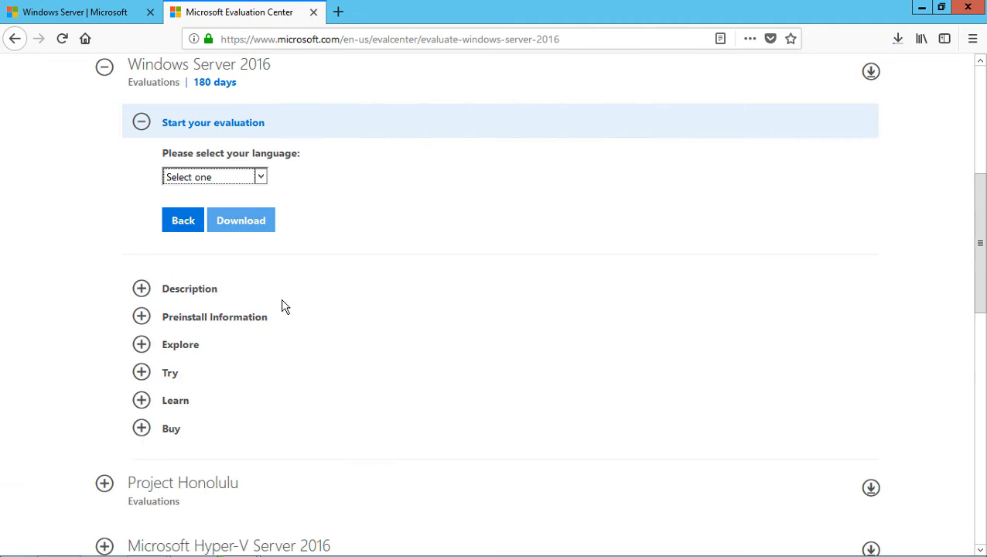
mouse_move(246, 231)
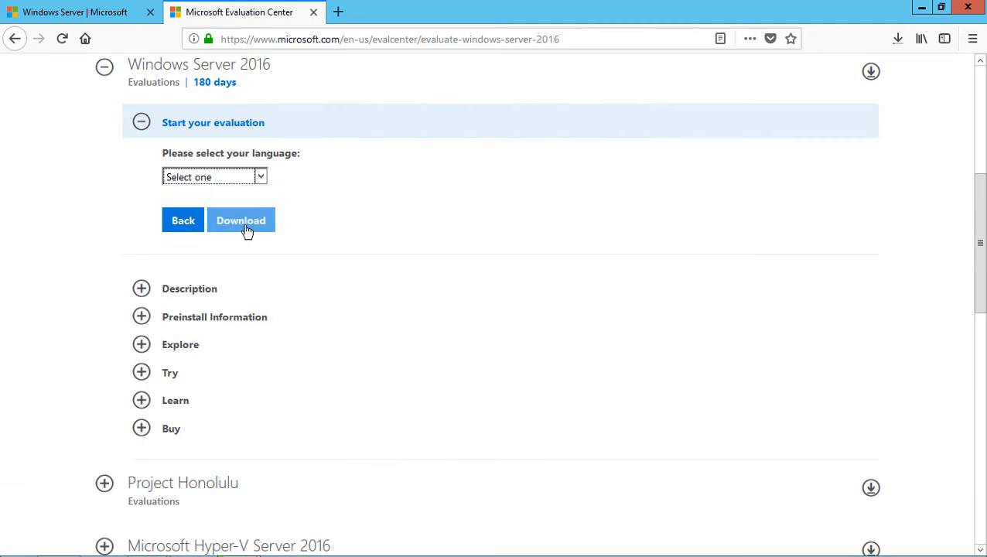
click(241, 219)
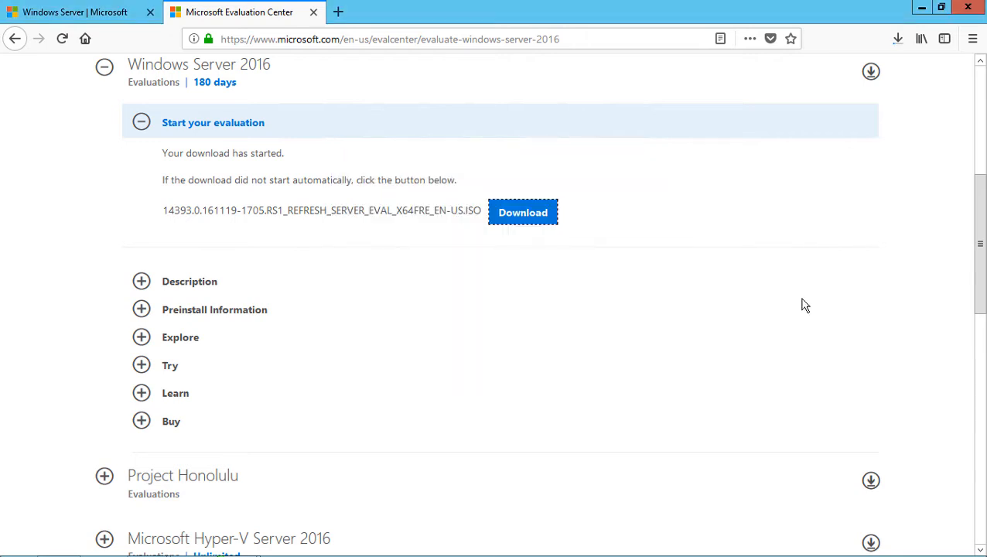
mouse_move(816, 297)
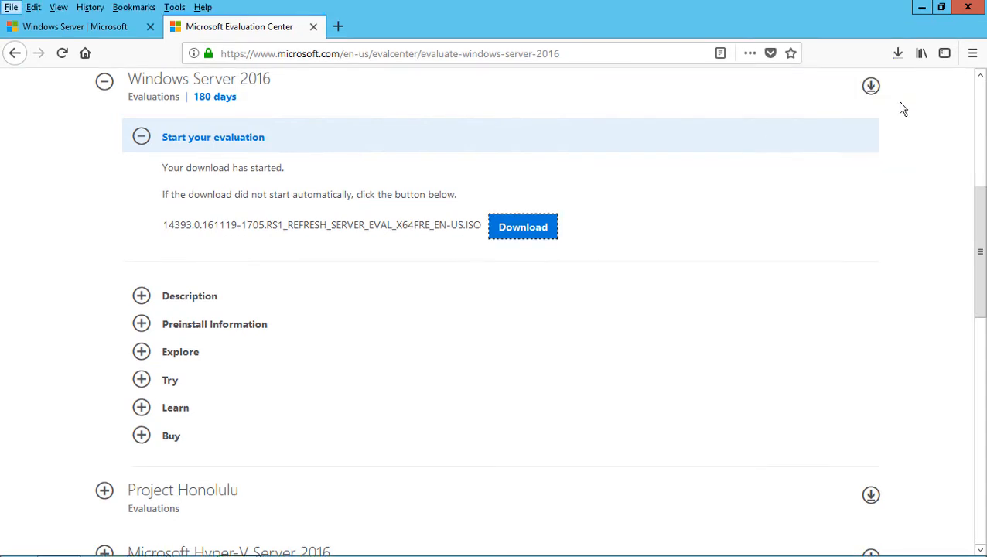
click(898, 53)
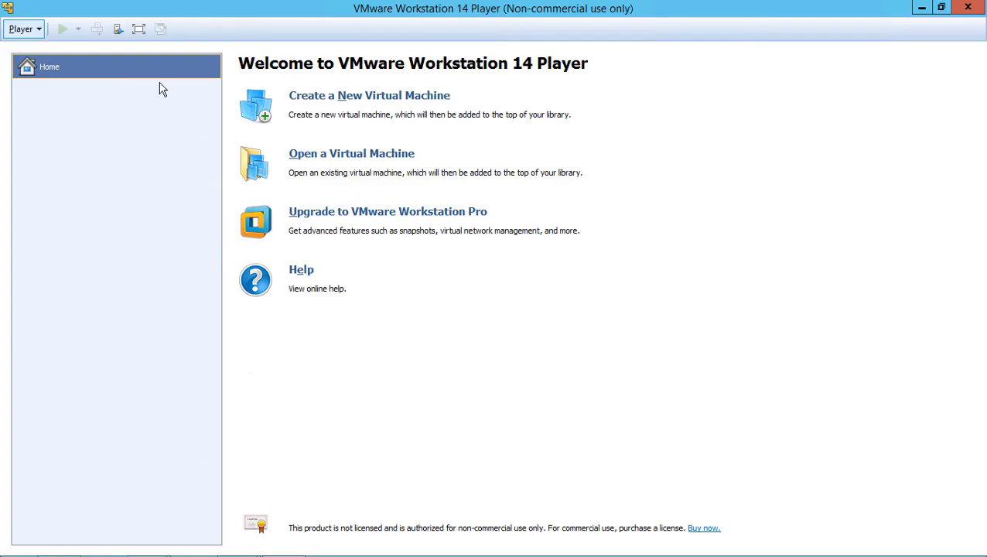
Create a new VM that installs the OS later, with Windows Server 2016 as guest system
click(369, 95)
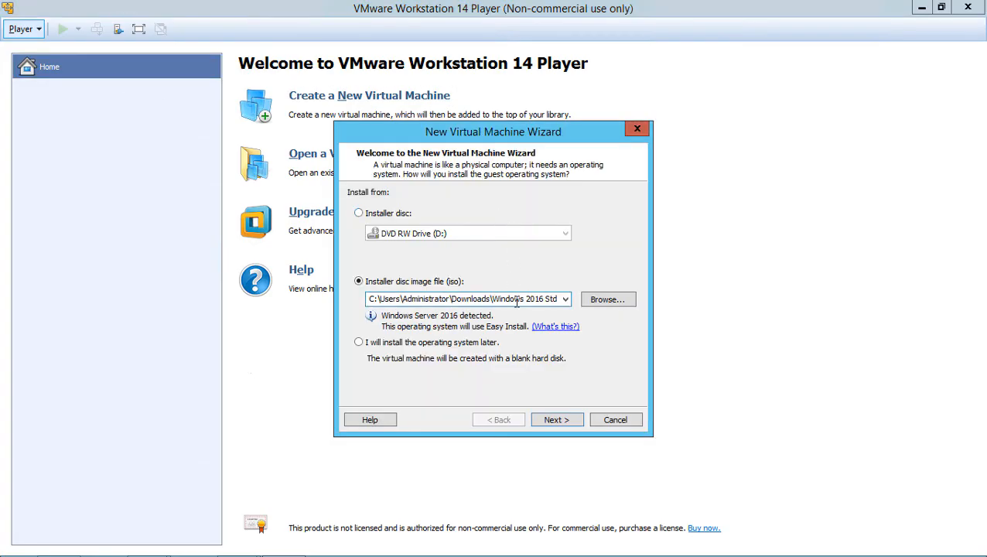
click(360, 342)
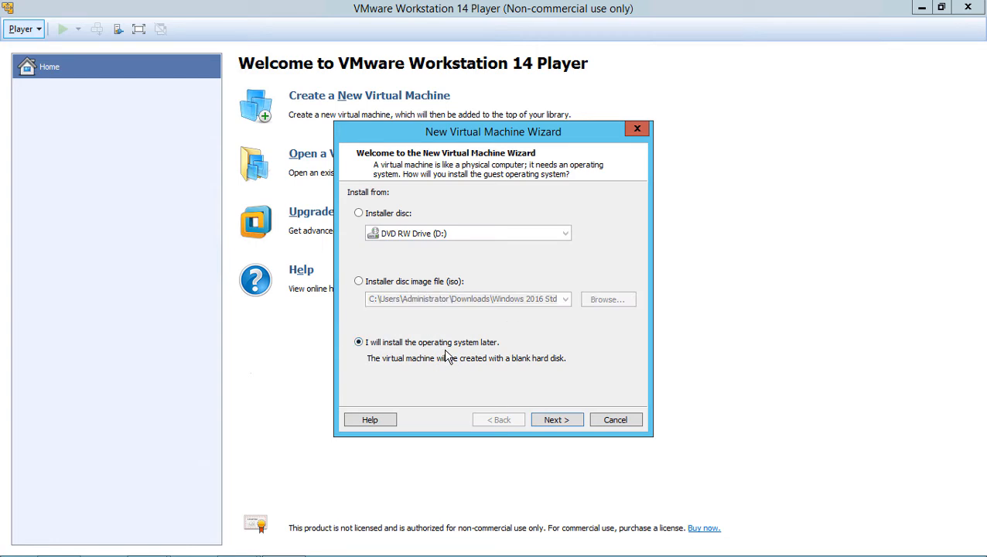
click(554, 420)
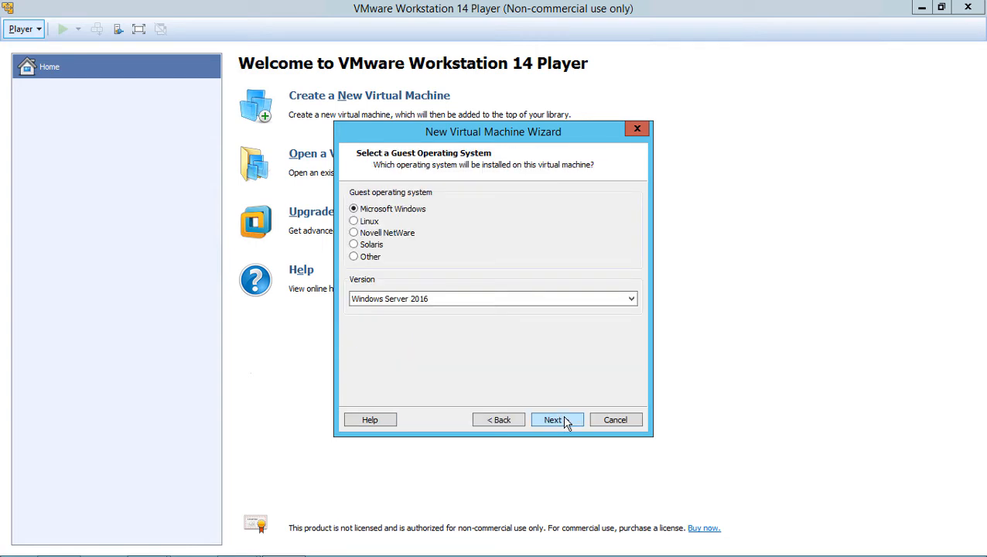
click(552, 419)
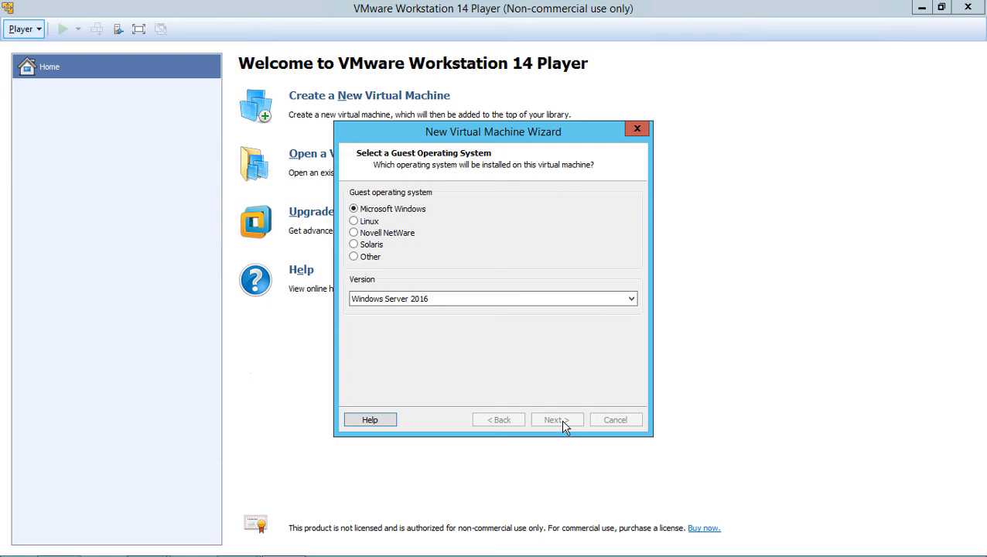
Place the machine in C:\VMs, accept the 60 GB split disk and finish creating it
click(555, 419)
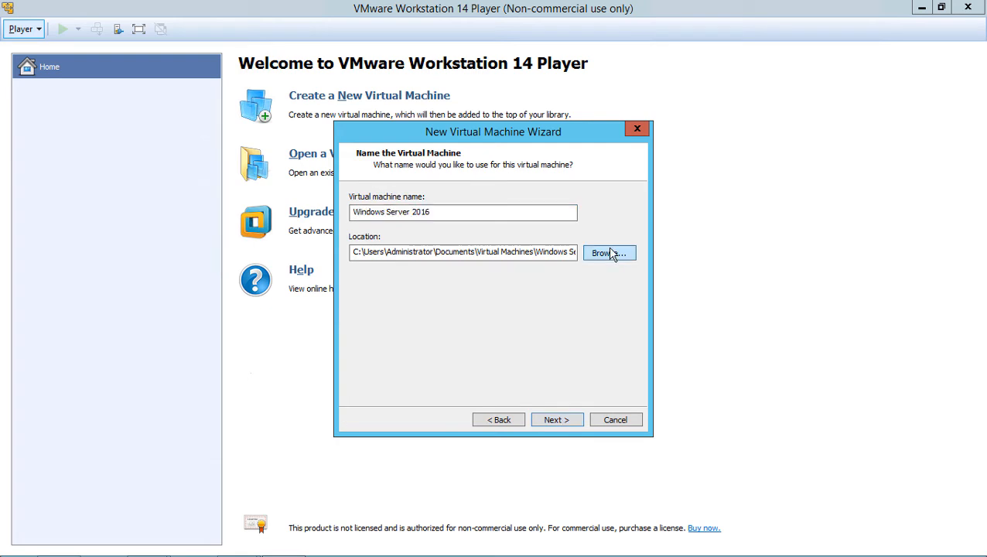
click(610, 254)
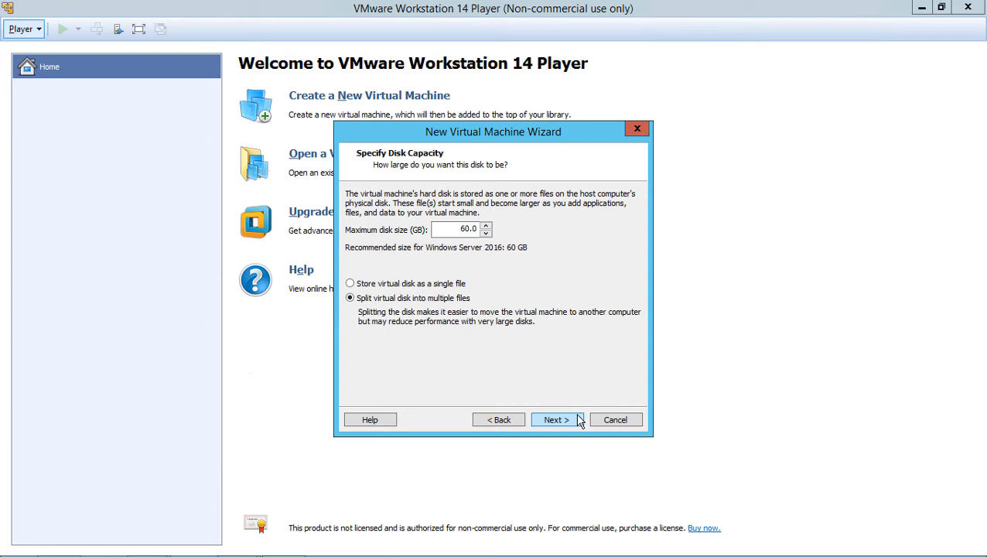
click(554, 420)
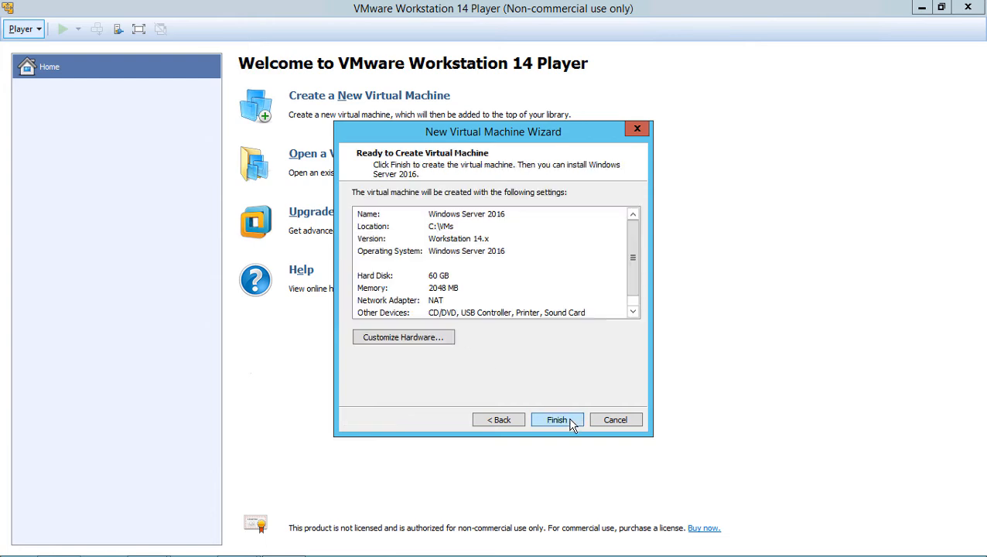
click(557, 419)
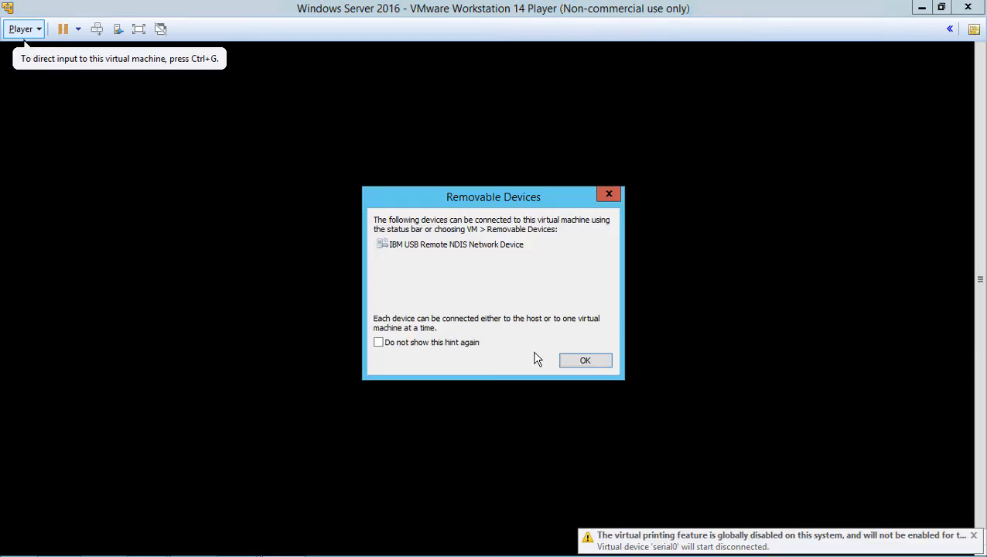
Dismiss the removable devices notice and set the CD/DVD (SATA) drive to use an ISO image file
click(21, 28)
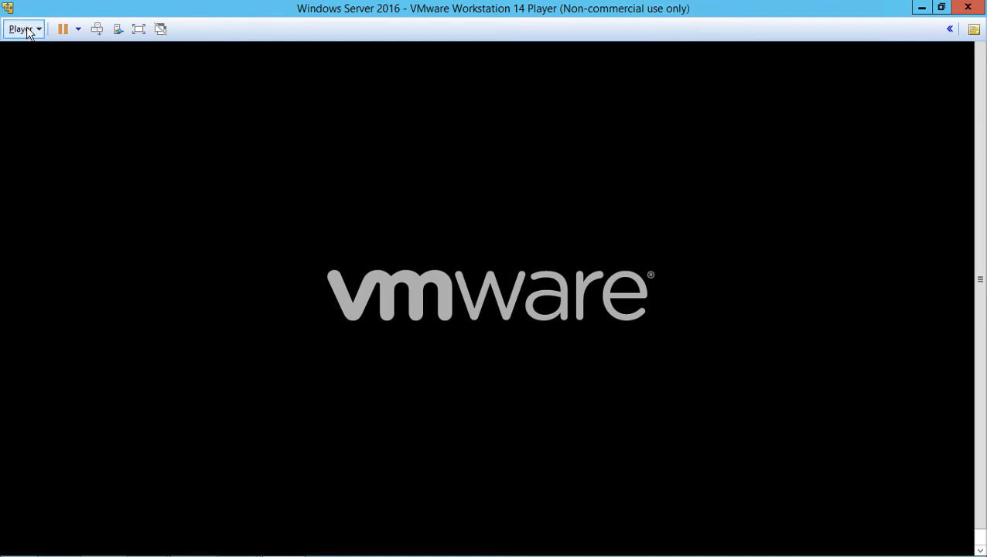
click(22, 28)
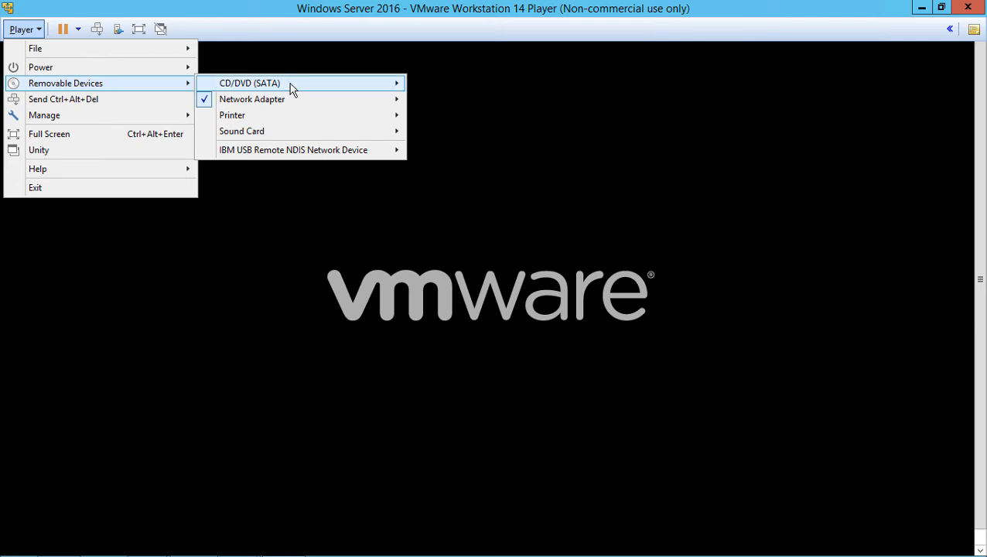
click(249, 84)
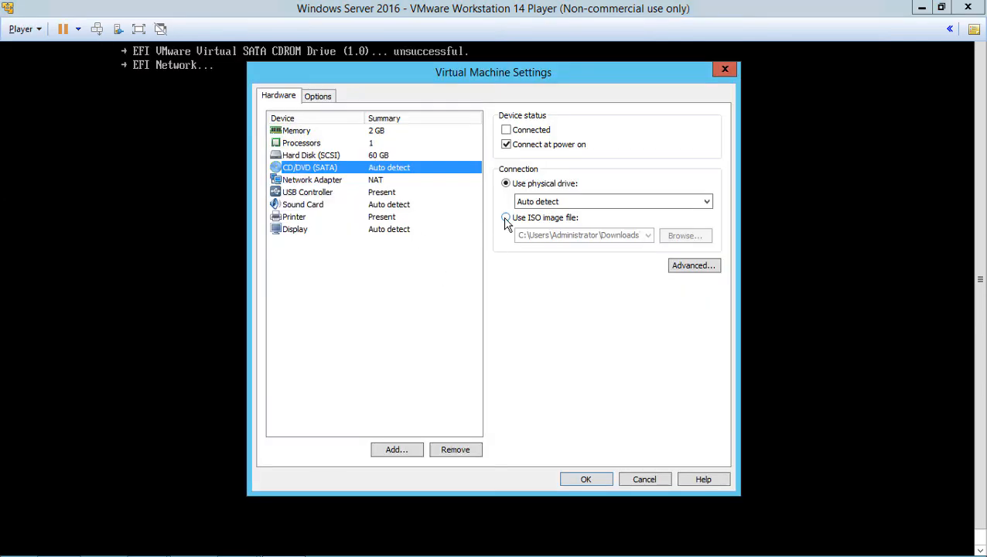
click(684, 235)
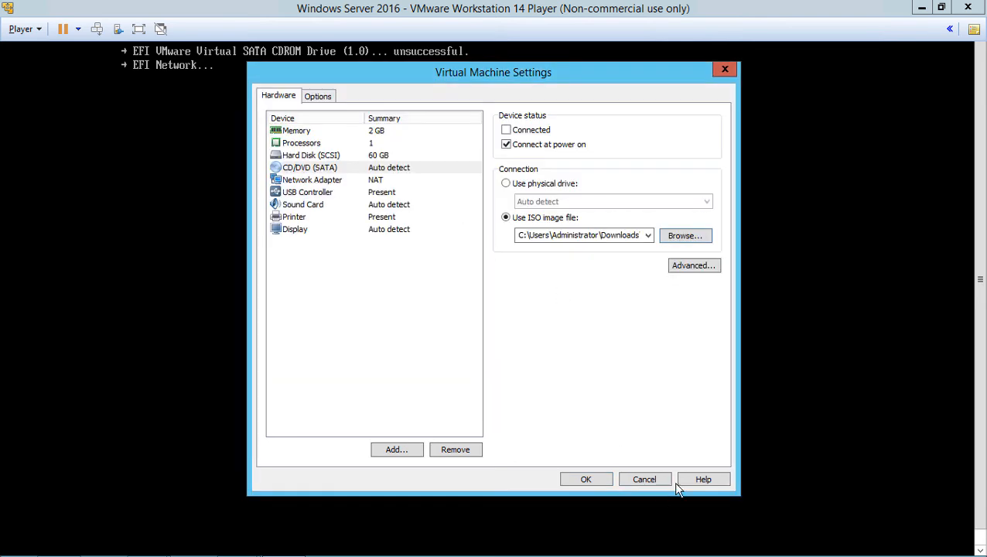
click(585, 480)
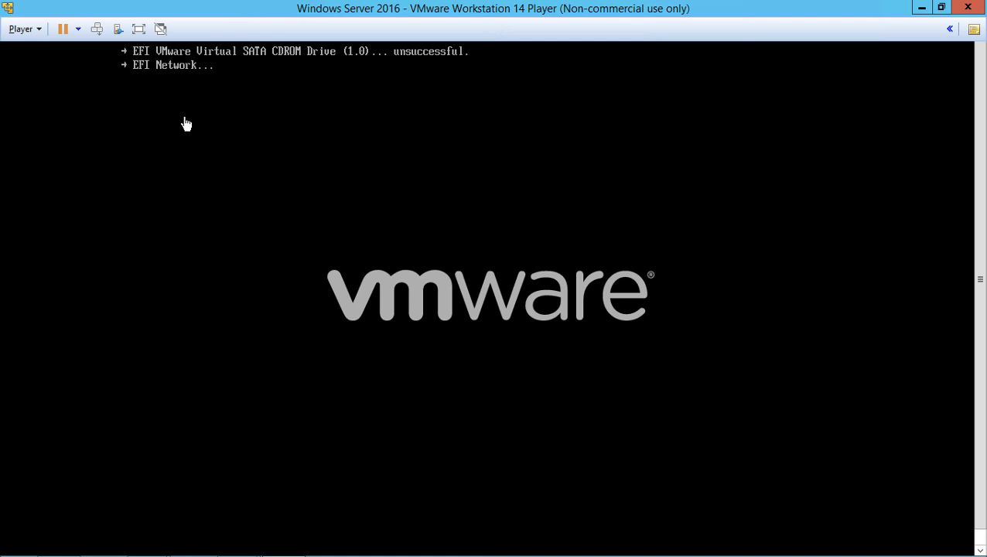
Check the CD/DVD drive in the Player menu and restart the guest via Power > Restart Guest
click(22, 28)
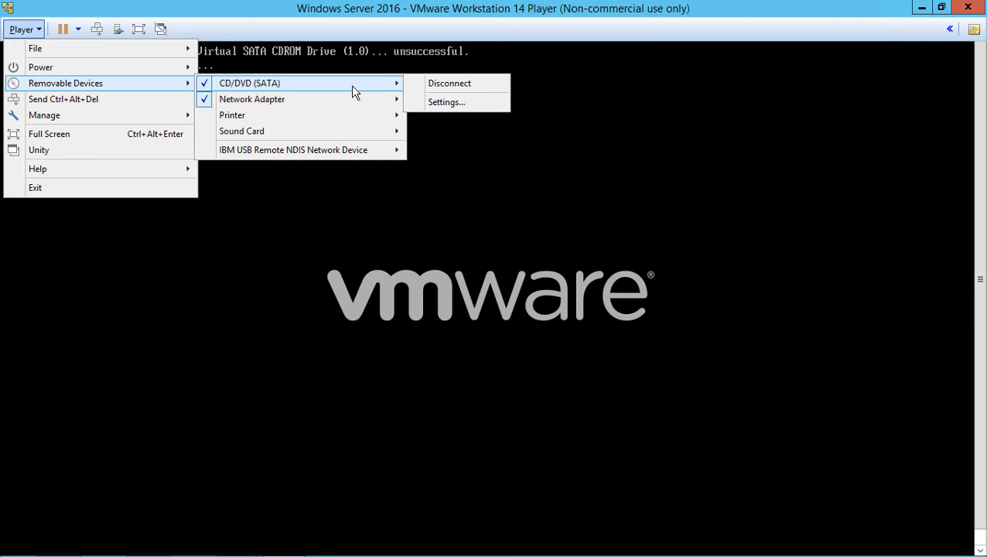
mouse_move(205, 92)
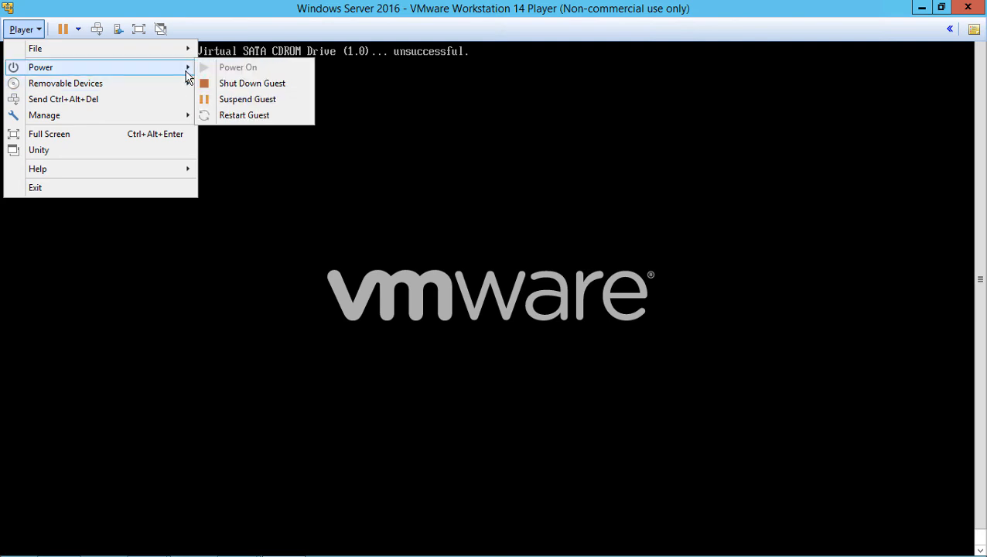
click(244, 115)
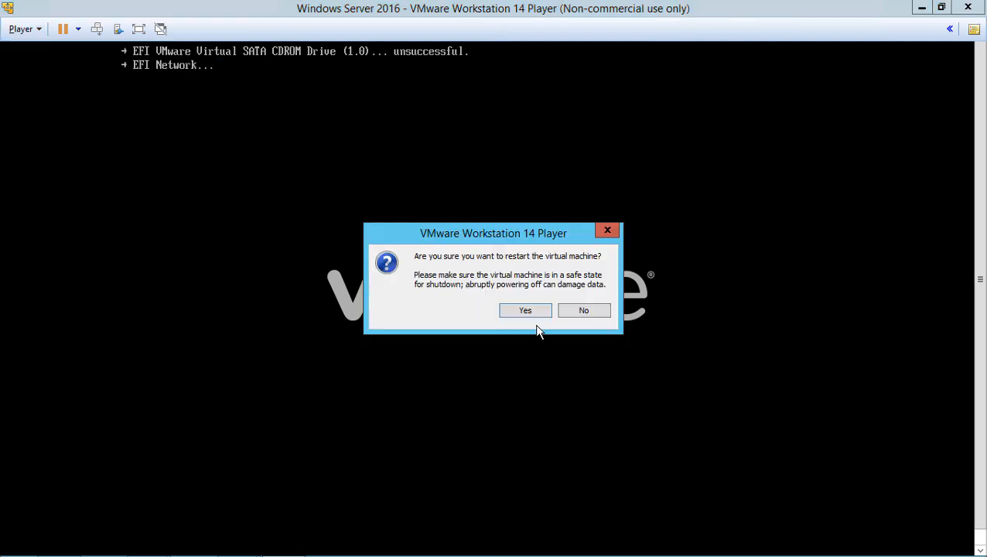
click(526, 310)
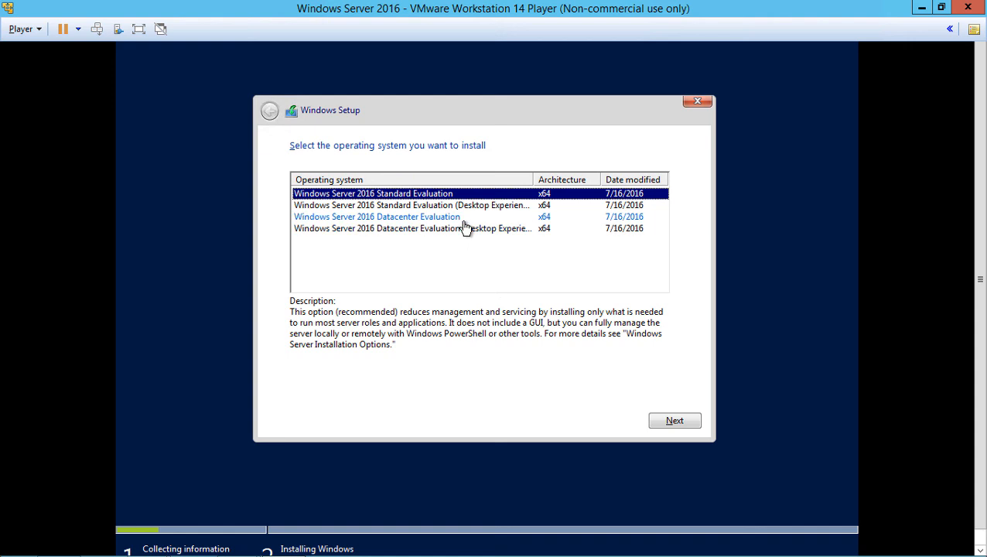
Select Standard Evaluation (Desktop Experience), accept the license and custom-install onto Drive 0
click(411, 205)
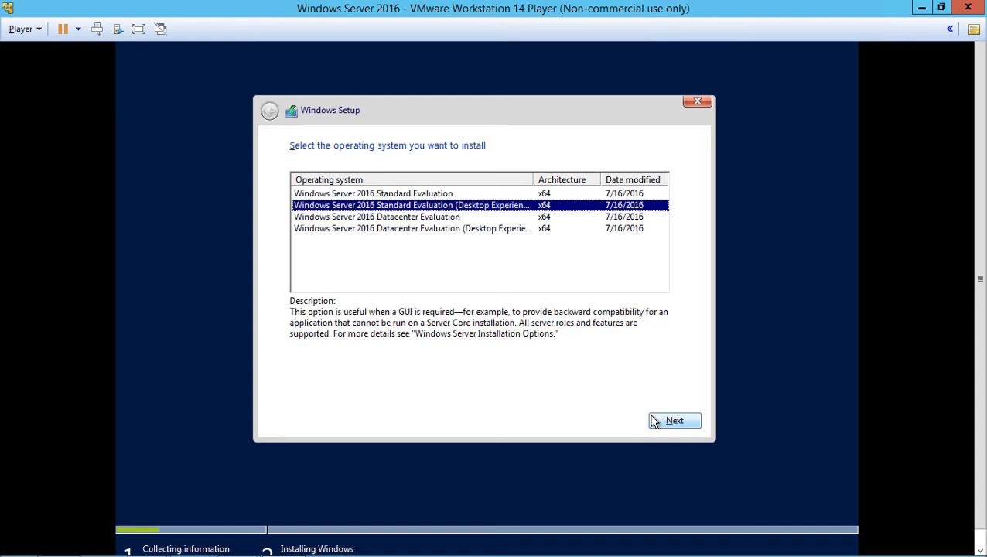
click(675, 421)
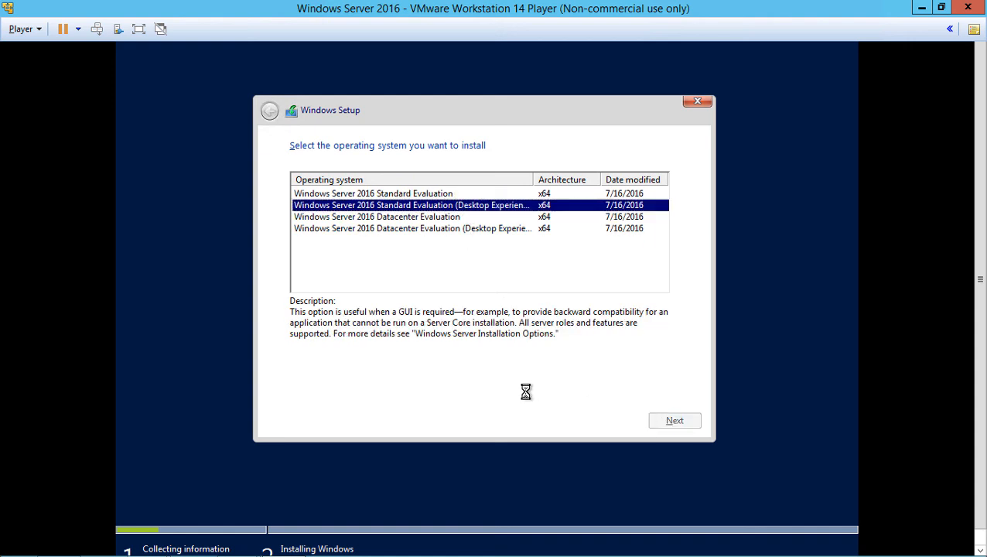
click(675, 421)
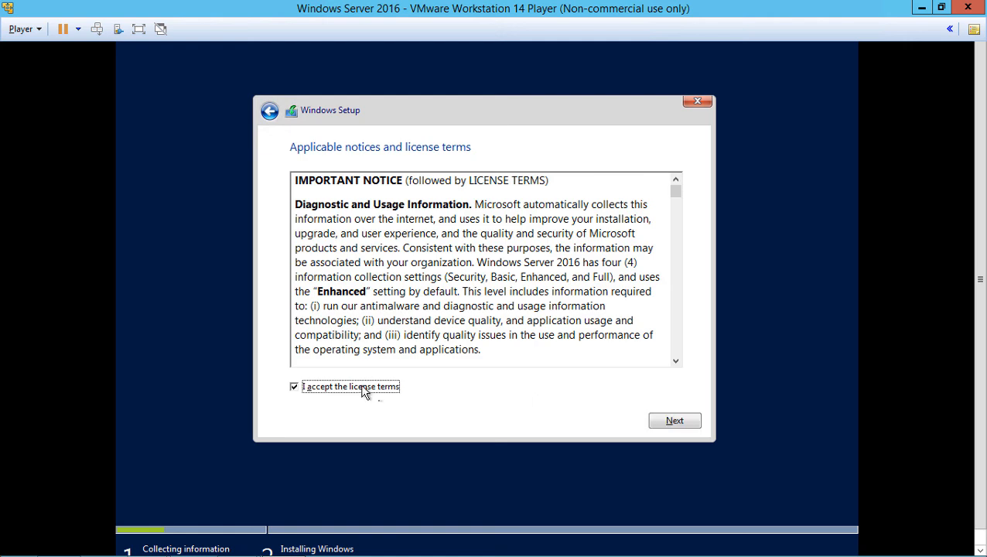
click(675, 421)
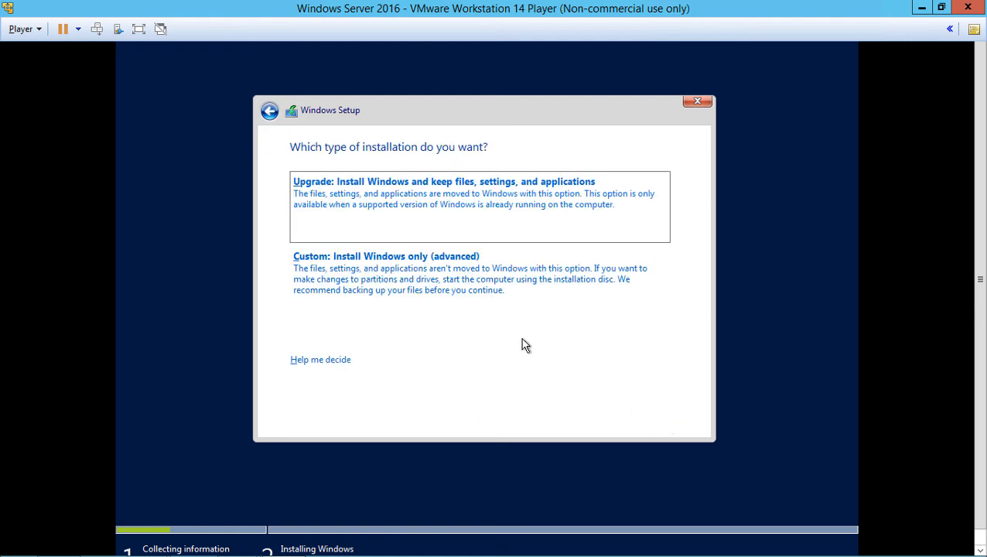
click(387, 257)
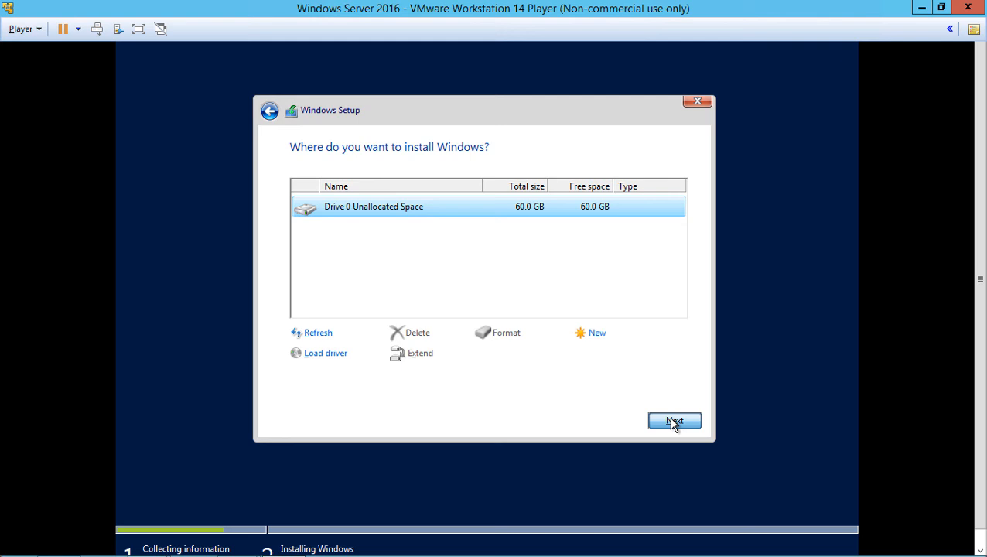
click(675, 421)
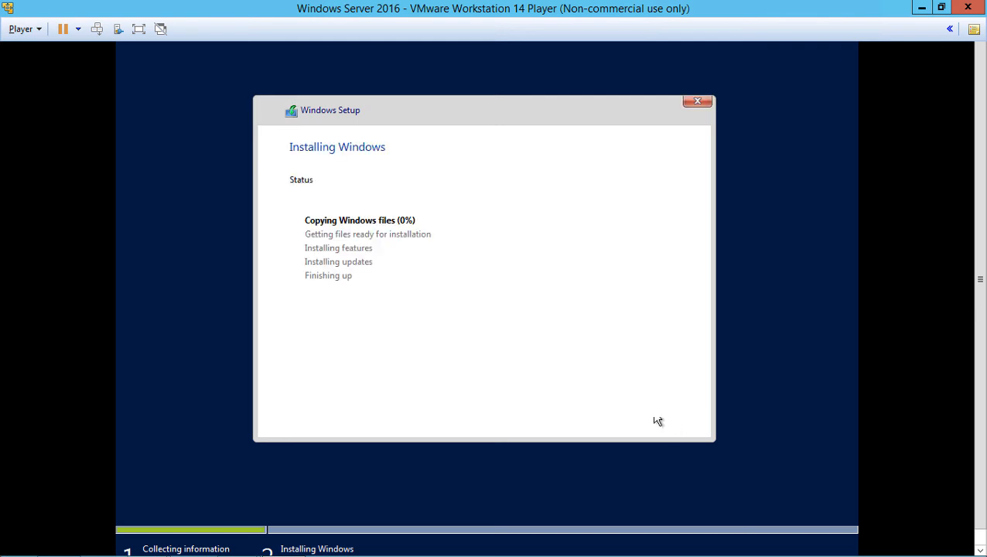
mouse_move(647, 368)
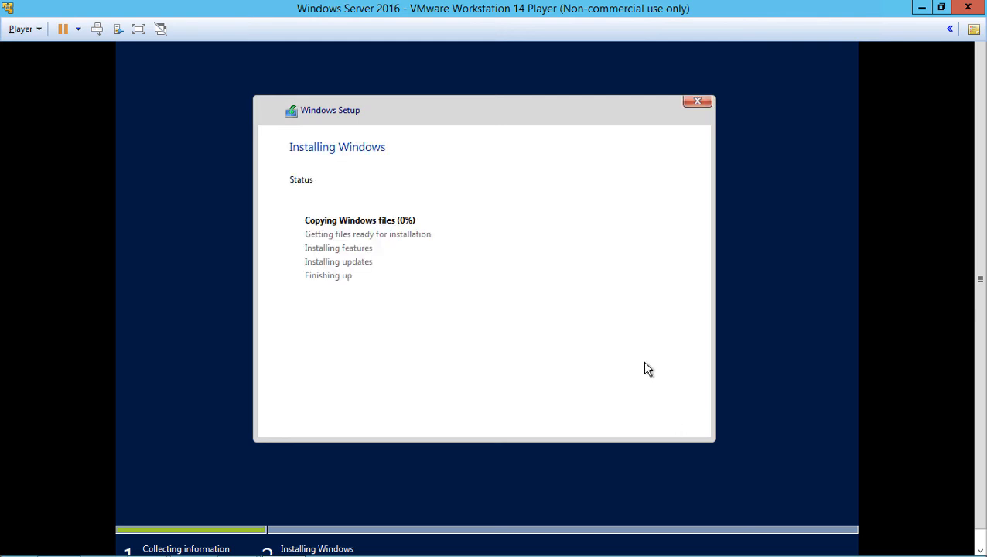